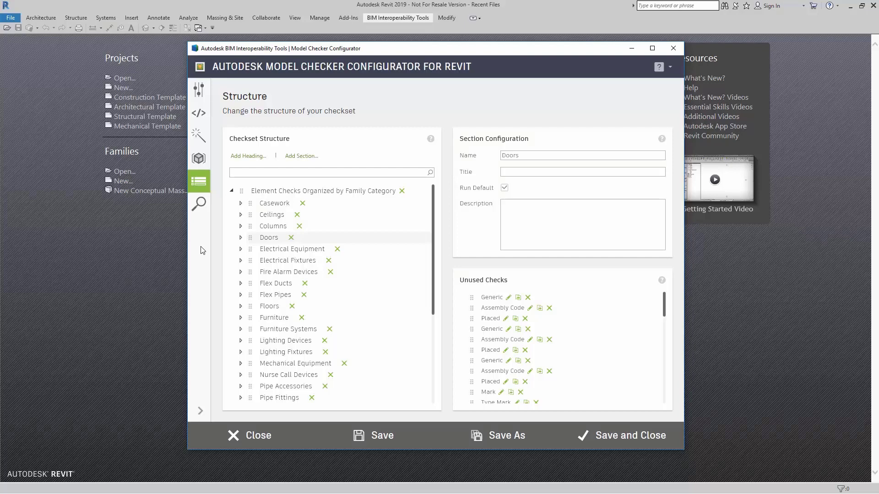
mouse_move(241, 243)
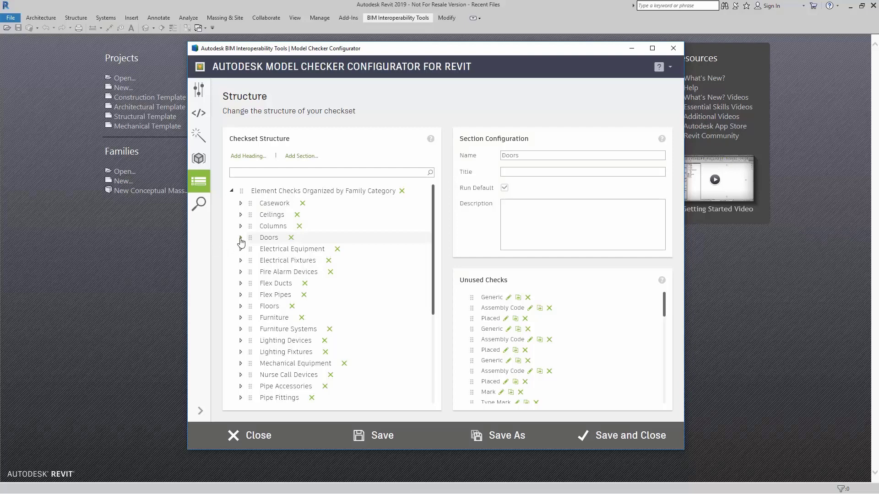
Expand Doors in the checkset tree to list Exterior Doors checks and the Interior Doors subsection
click(241, 237)
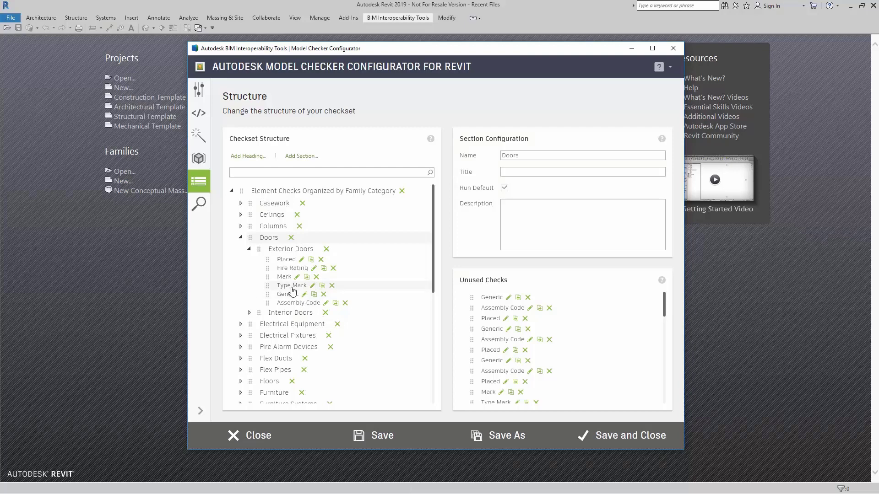
Review the Exterior Doors Type Mark check's properties and filters, then return to the structure overview
click(292, 285)
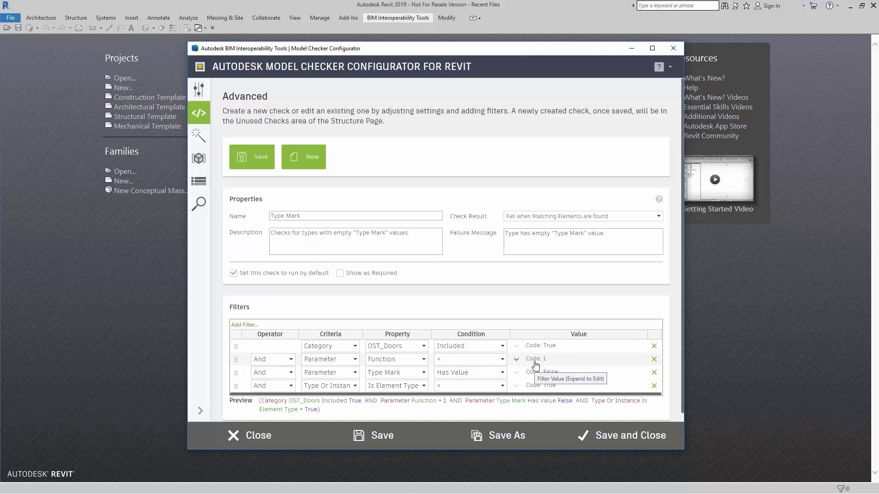
click(198, 180)
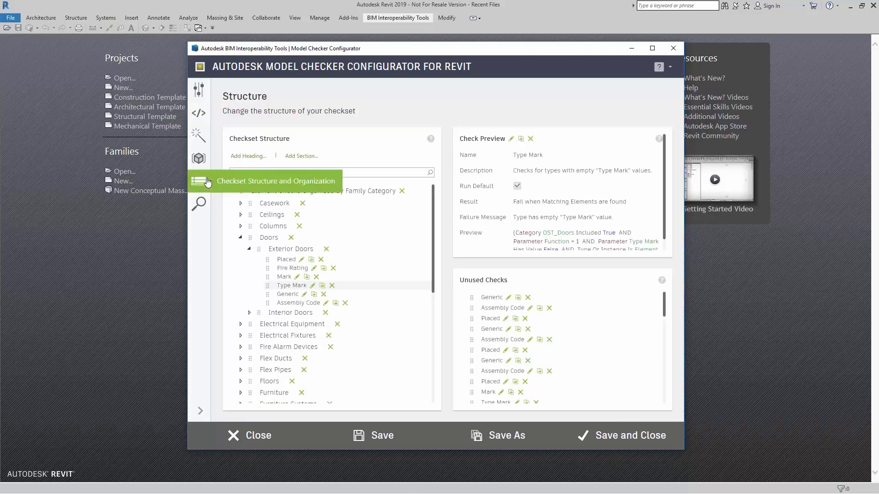
mouse_move(339, 282)
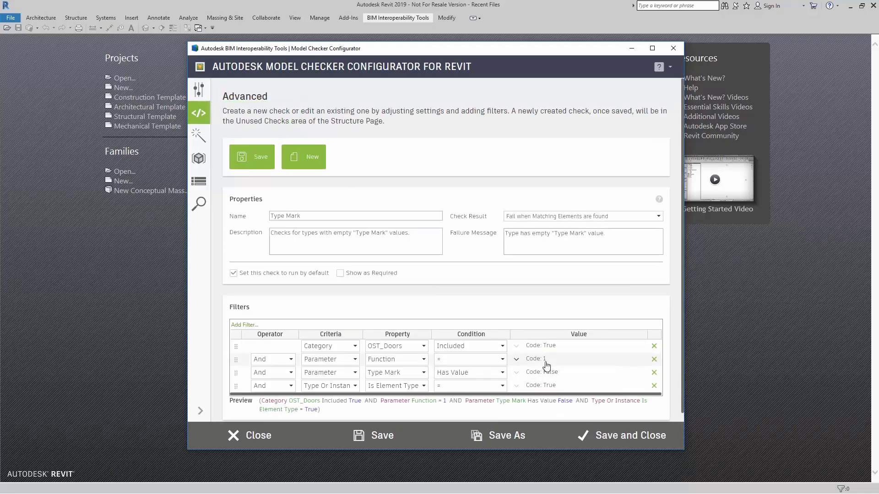
mouse_move(546, 373)
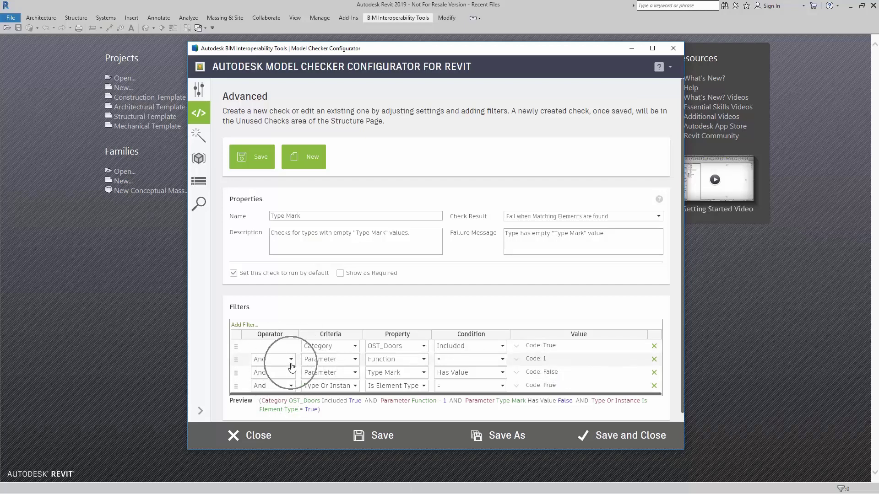
click(291, 359)
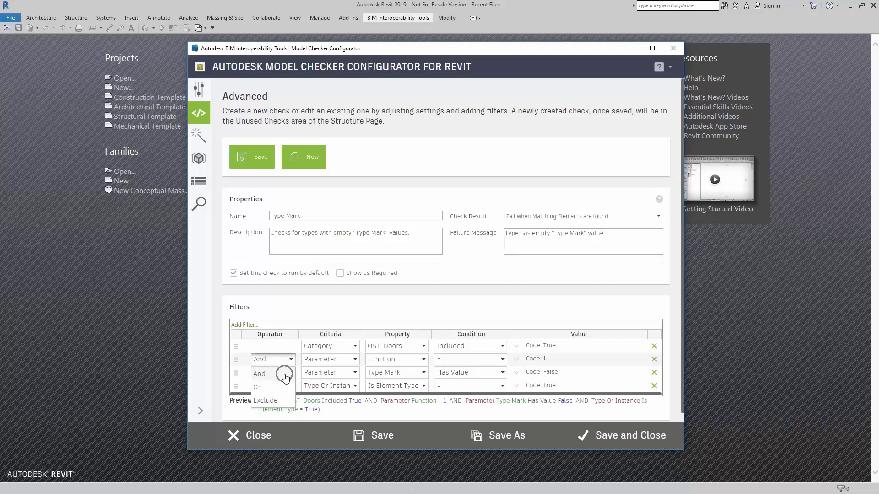
click(260, 374)
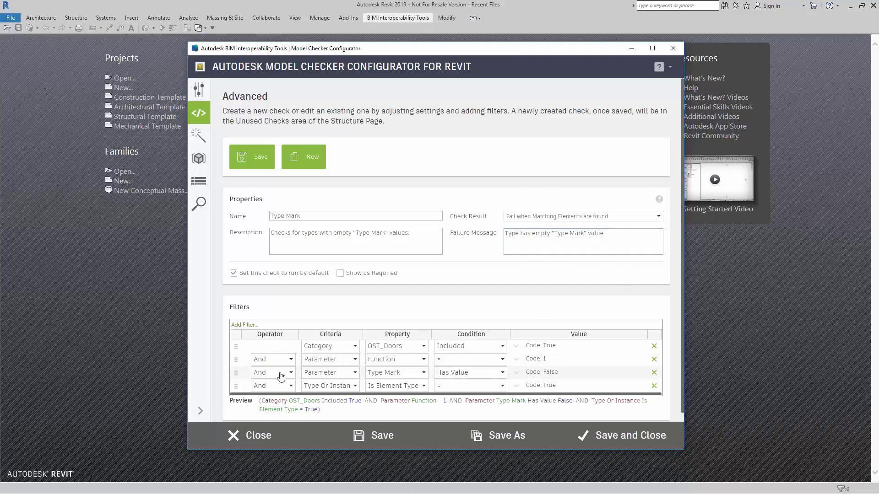
mouse_move(544, 375)
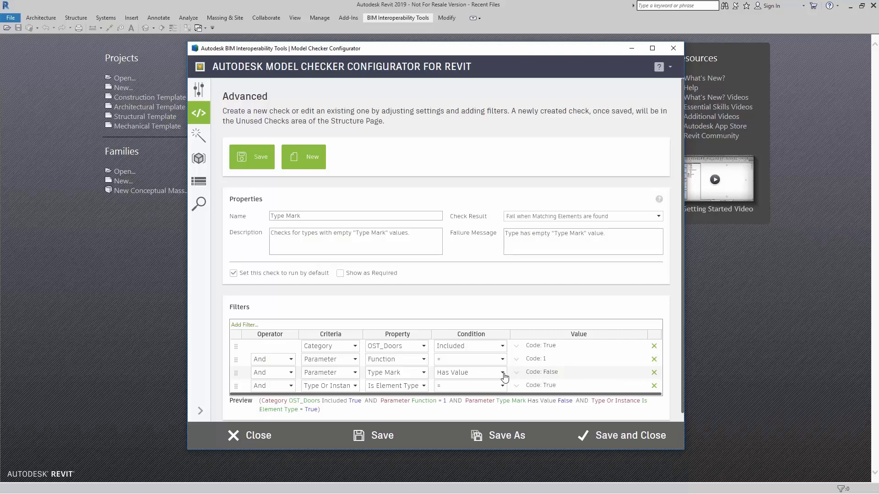
click(502, 372)
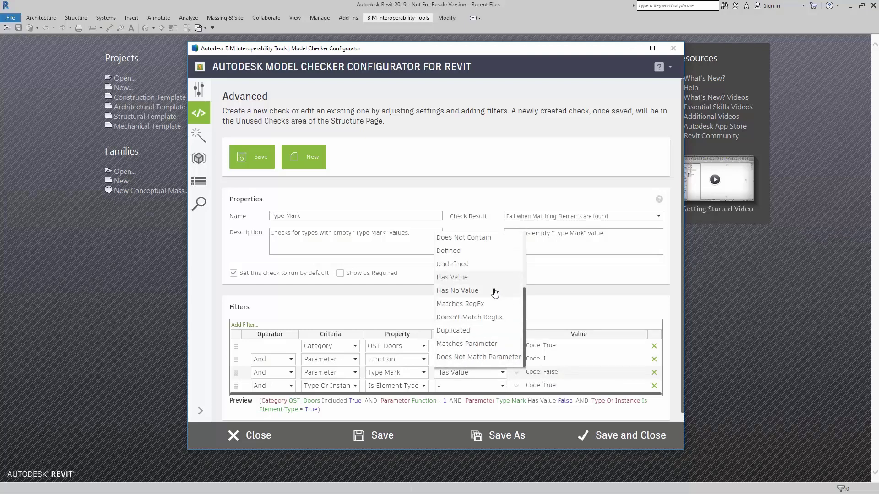
click(458, 290)
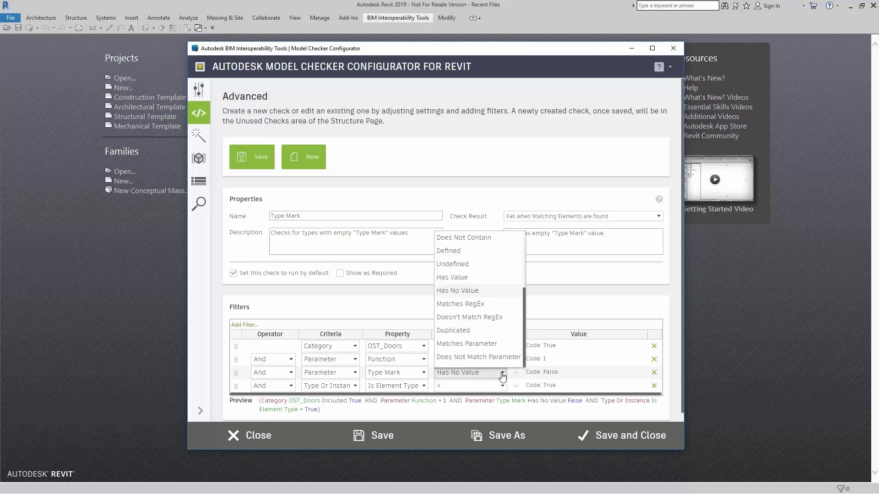
click(452, 277)
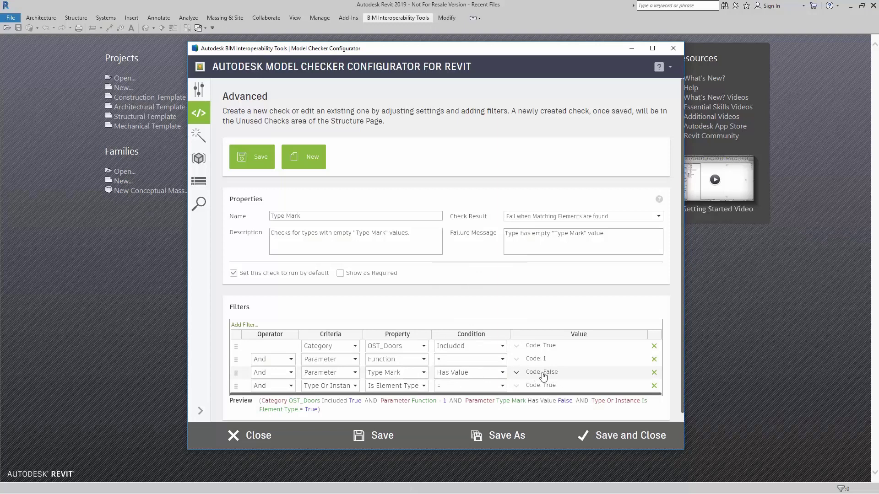
mouse_move(540, 385)
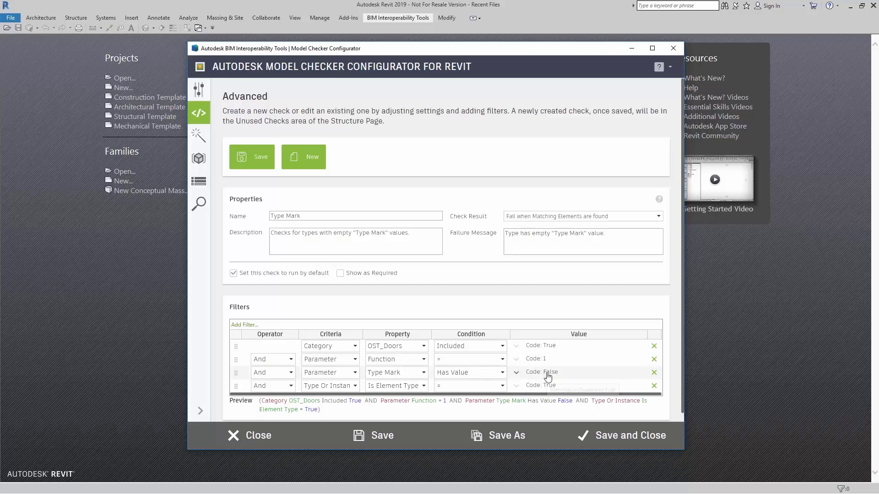
mouse_move(547, 375)
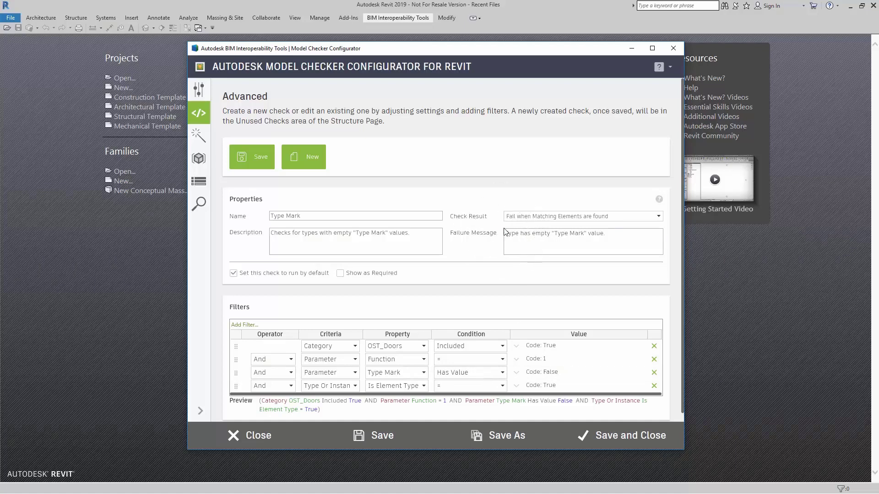
click(553, 234)
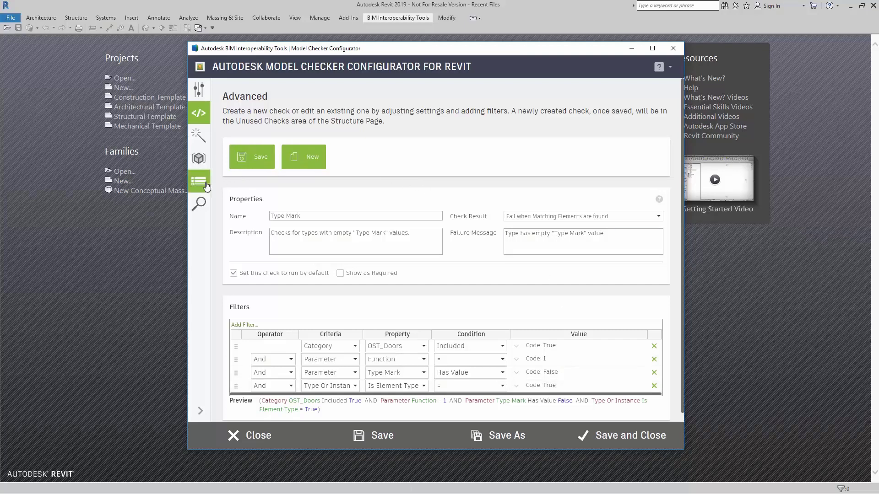
Return to Structure, preview Furniture Systems' No Manufacturer check and open it in the advanced editor
click(199, 180)
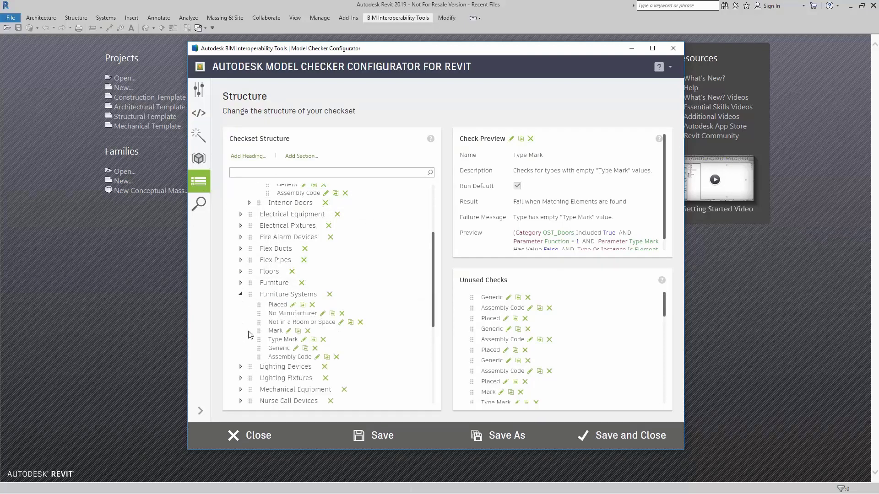
mouse_move(264, 321)
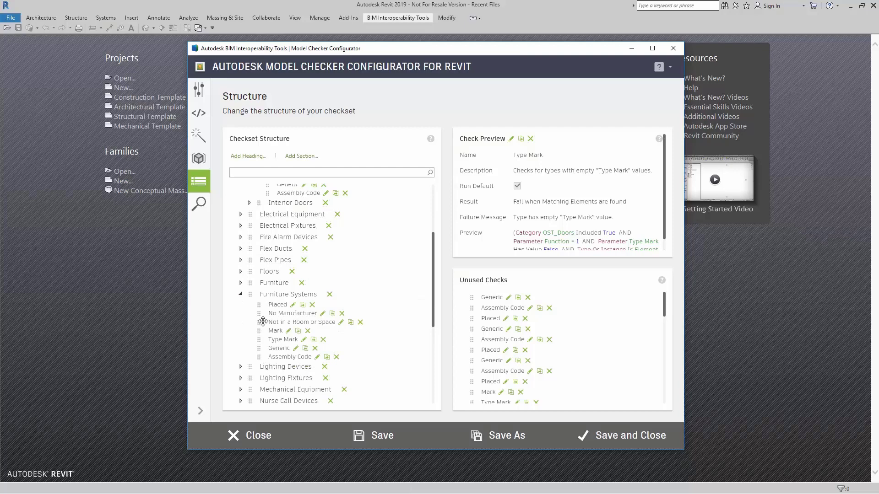
click(294, 313)
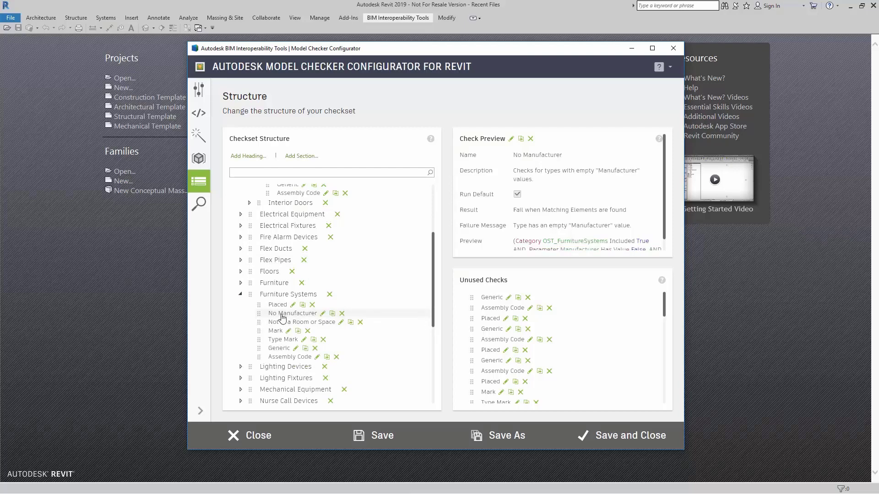
mouse_move(324, 313)
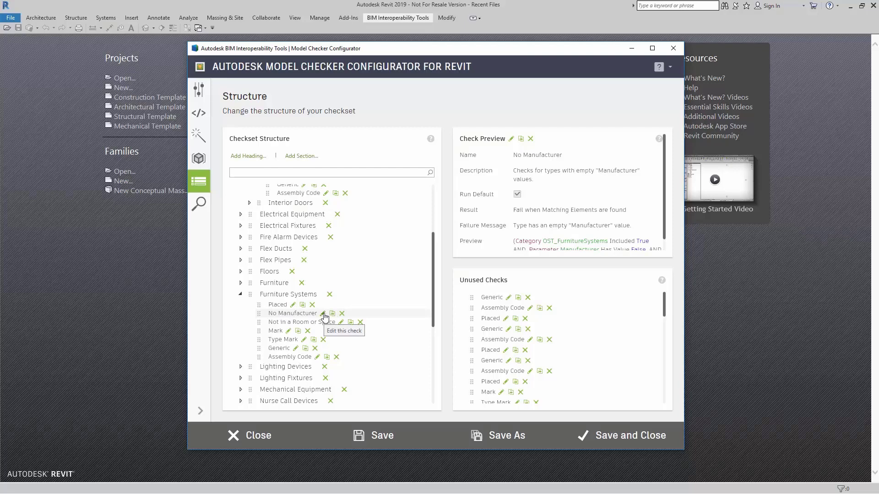
click(324, 314)
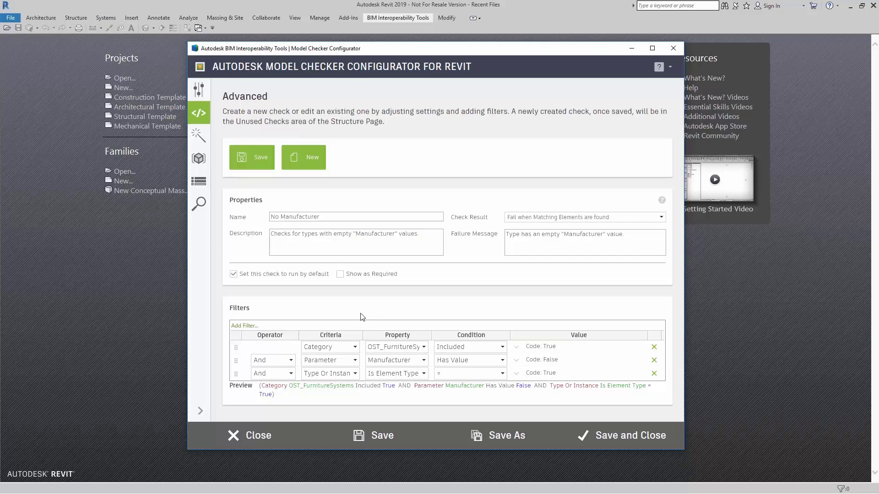
Rename the check 'No Model or Make' and make its description mention 'Manufacturer or Model'
click(355, 216)
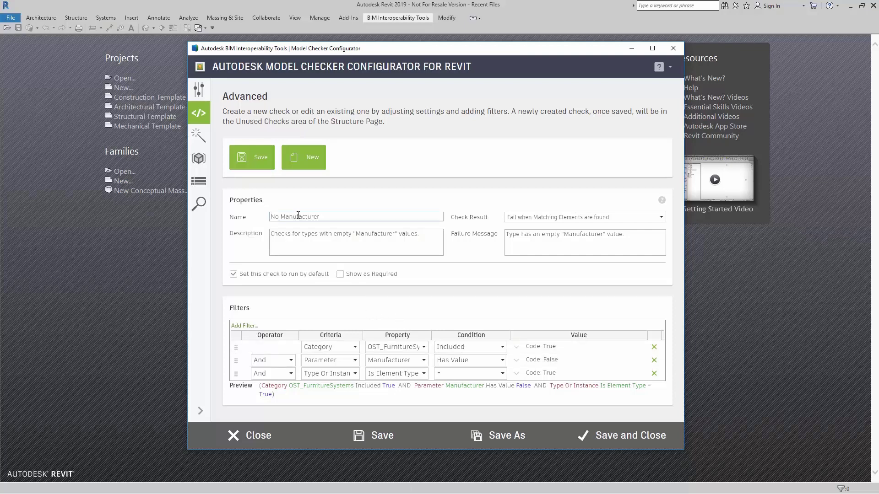
click(324, 217)
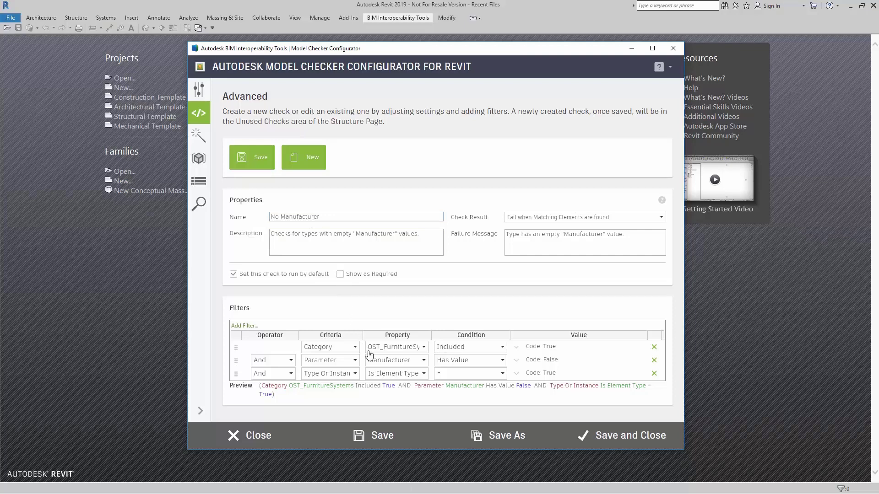
mouse_move(382, 362)
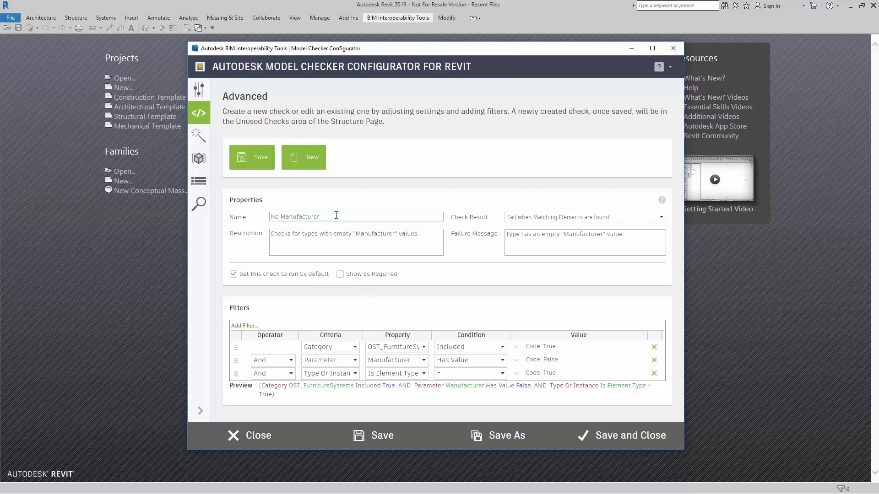
double_click(297, 217)
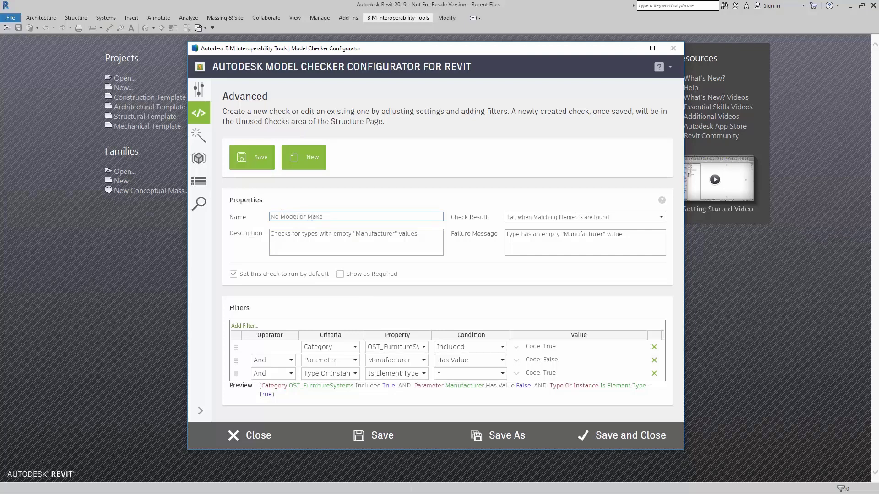
mouse_move(526, 223)
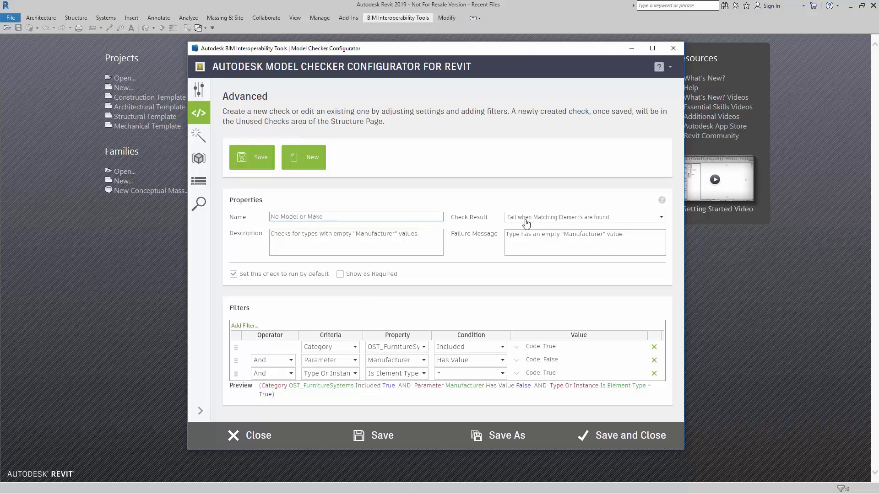
mouse_move(549, 224)
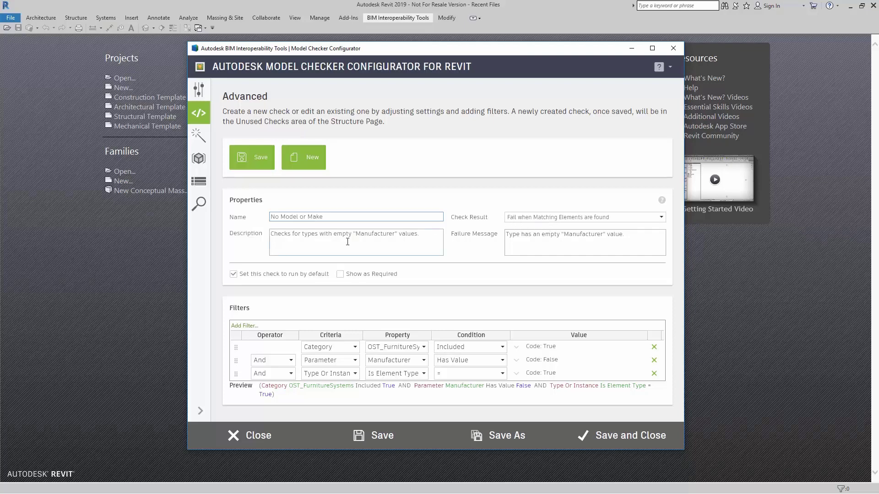
click(355, 217)
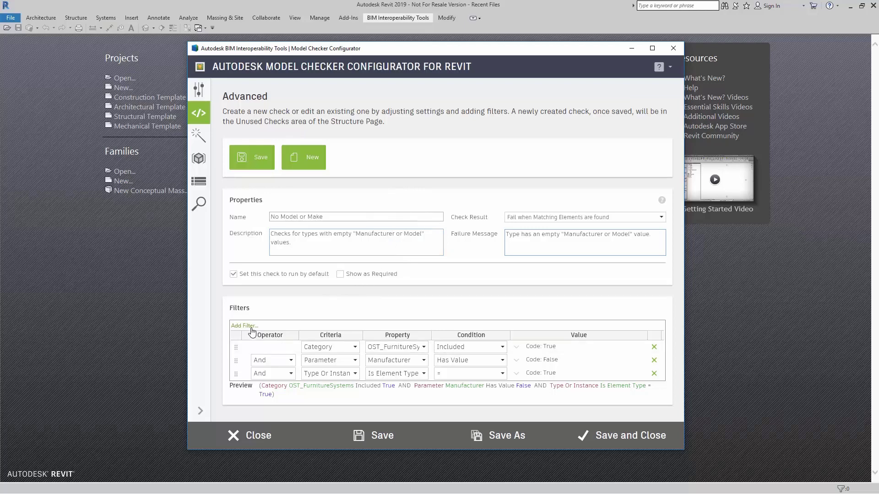
Add an Or filter row matching OST_FurnitureSystems, then start a fifth filter row
click(244, 326)
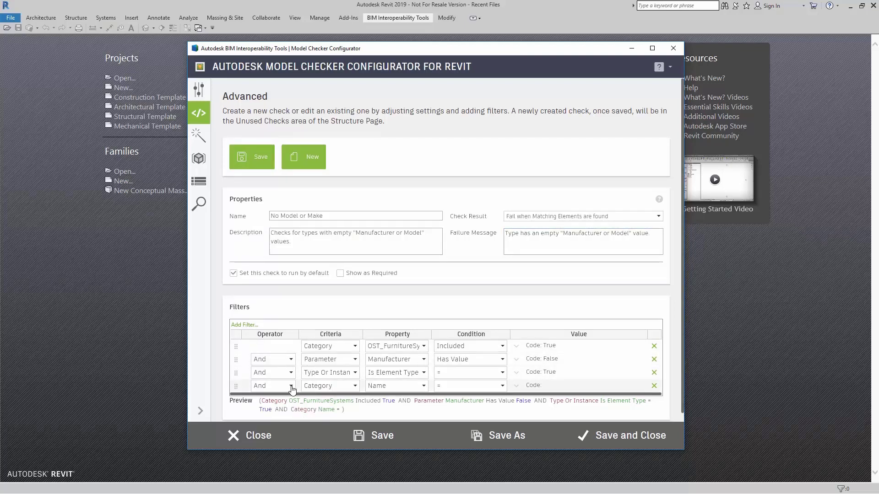
click(292, 385)
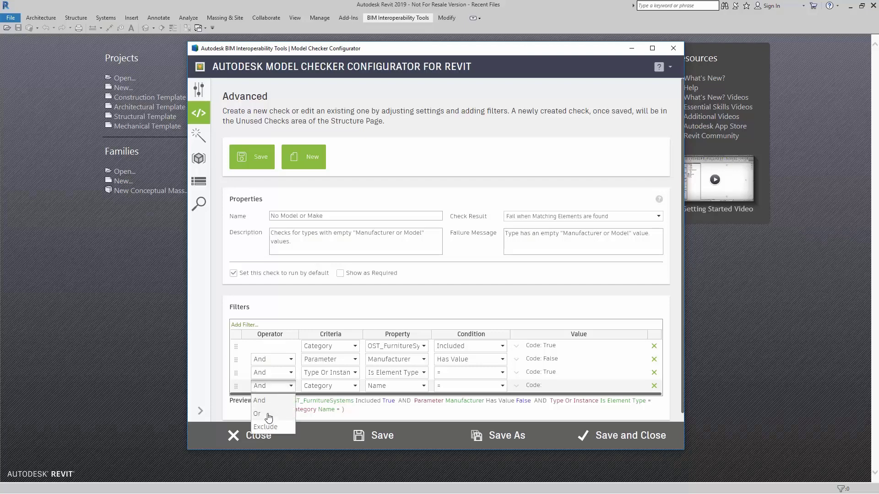
click(257, 414)
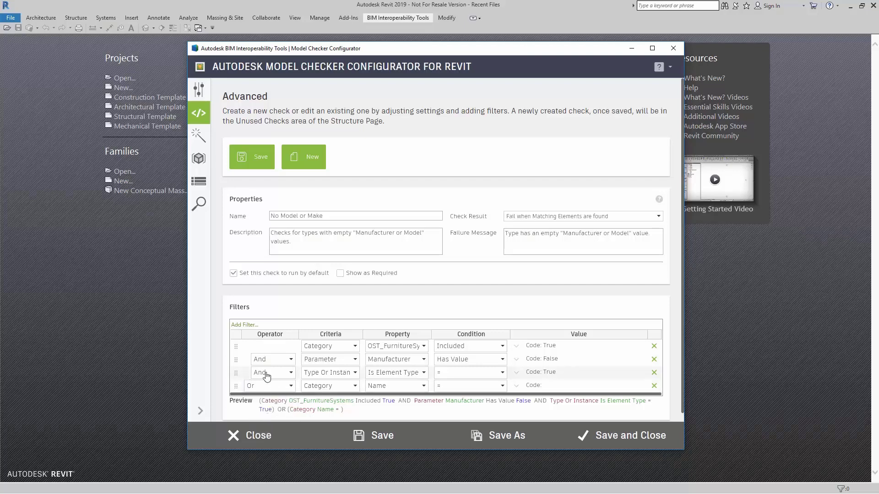
mouse_move(305, 358)
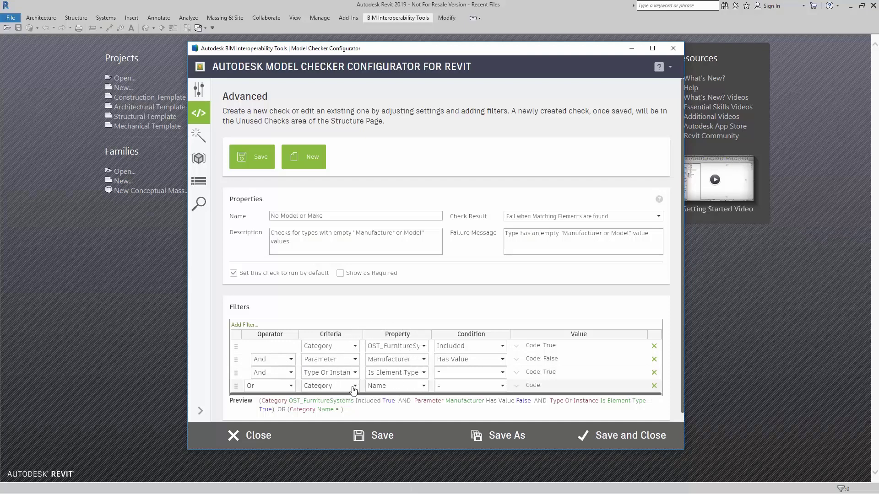
click(423, 385)
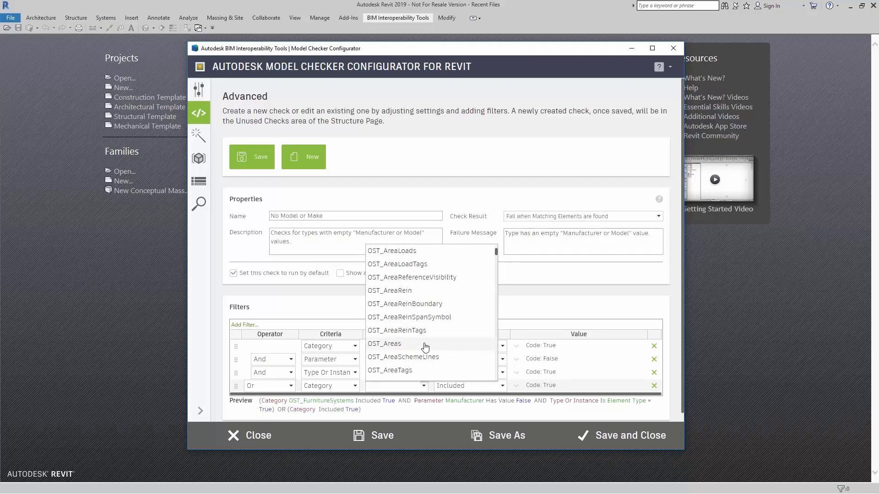
scroll(down, 3)
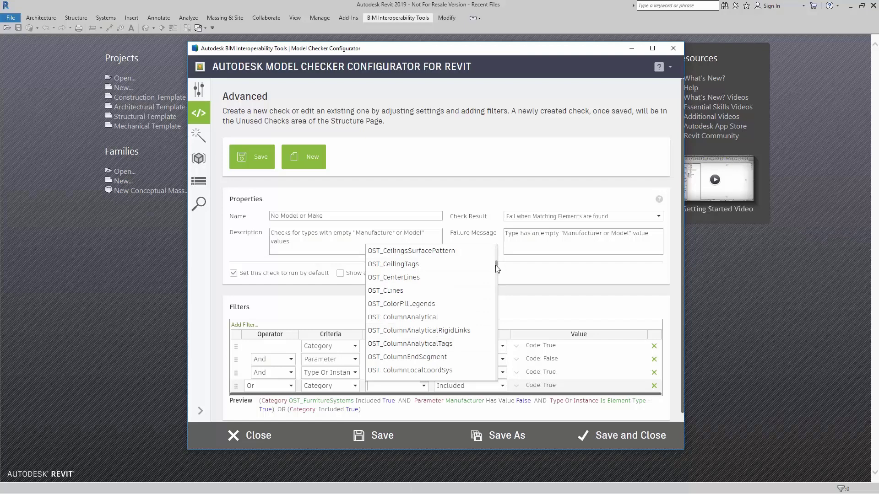
scroll(down, 3)
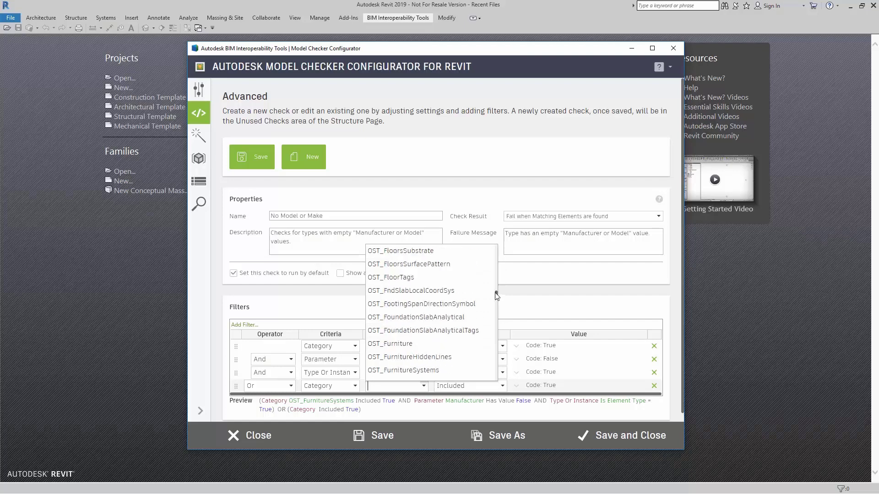
mouse_move(408, 307)
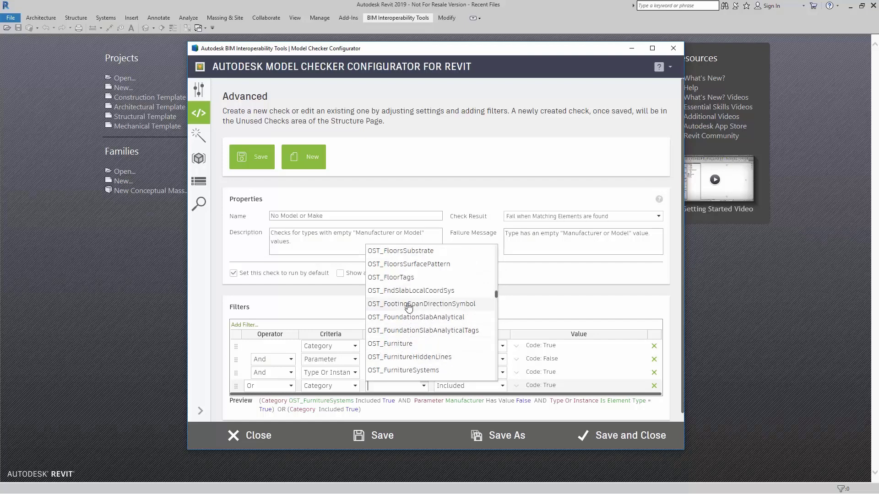
click(403, 369)
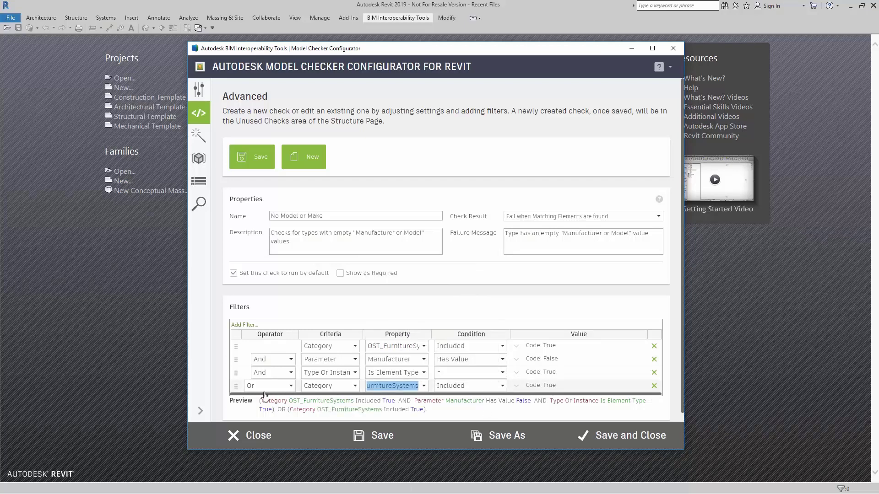
click(244, 324)
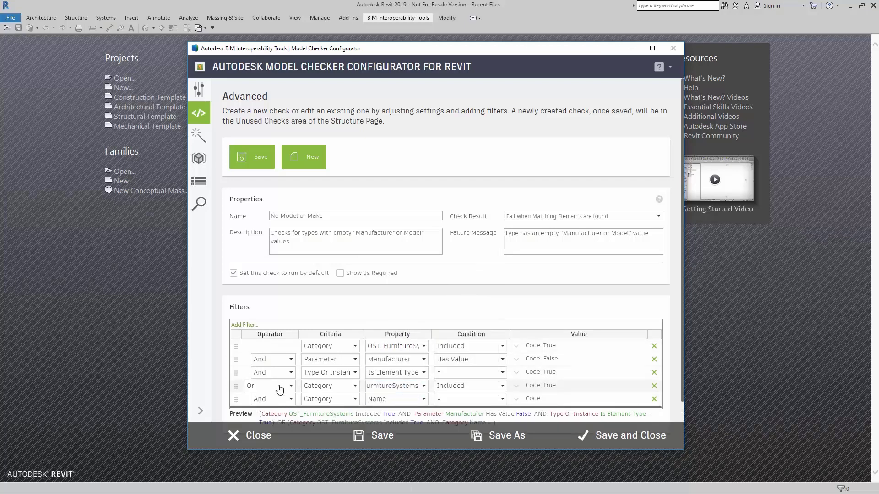
Set the fifth row to Parameter 'Model' with condition Has Value and value False
click(289, 399)
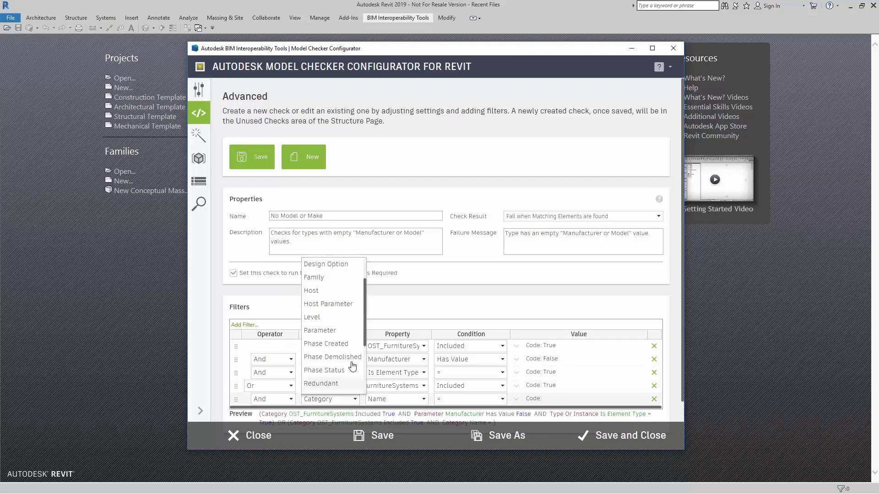
click(319, 330)
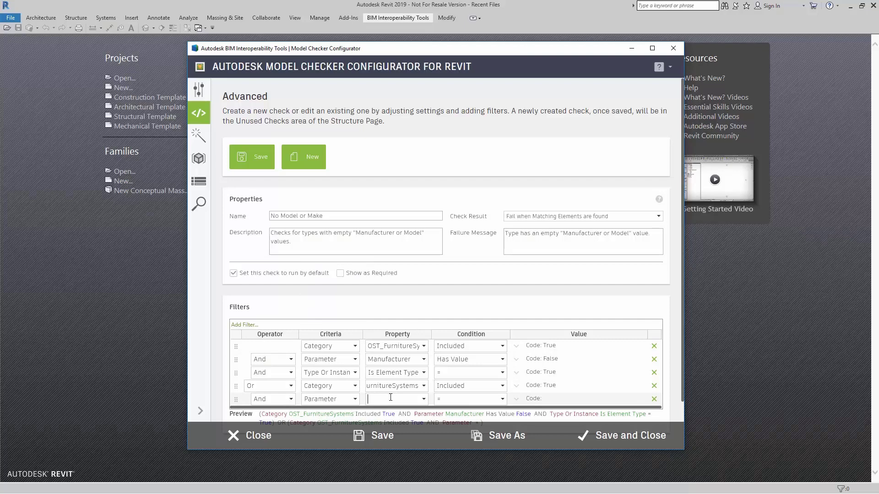
text(MARKUPS_CREATED)
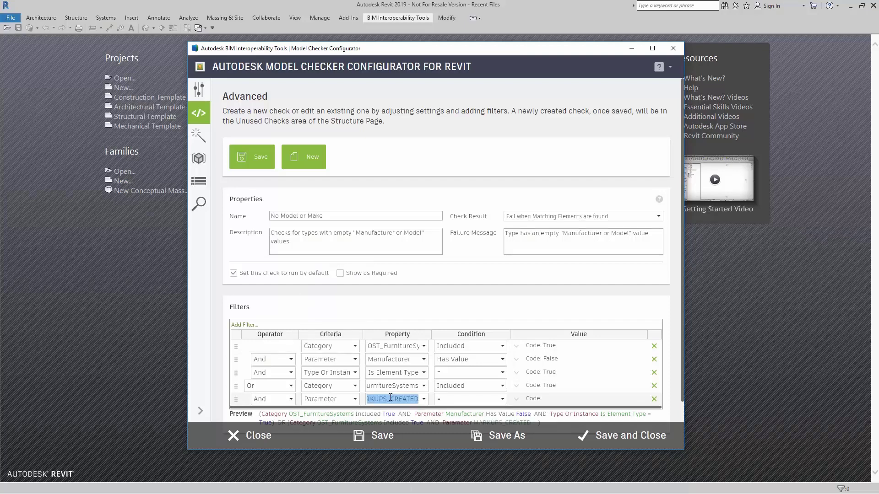
text(Model)
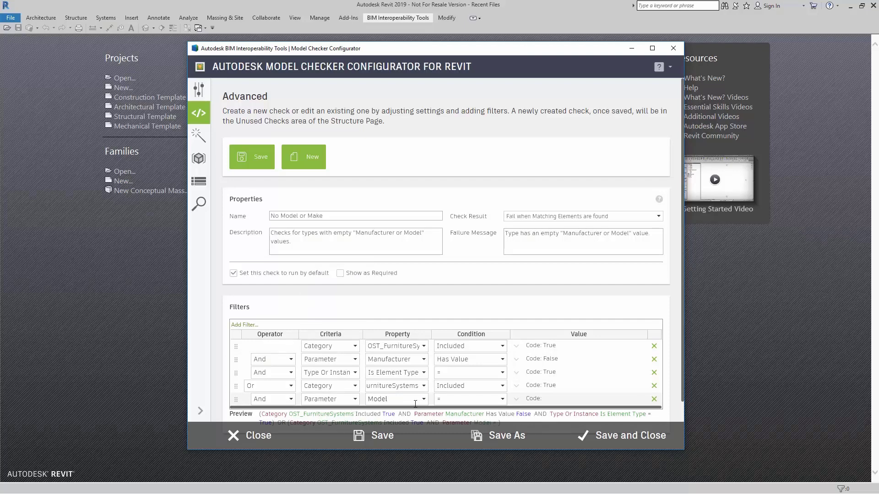
click(501, 399)
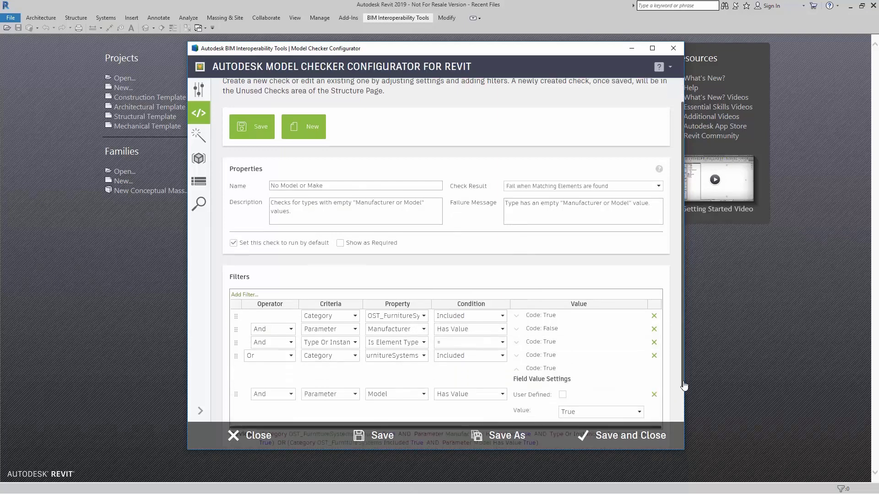
click(639, 368)
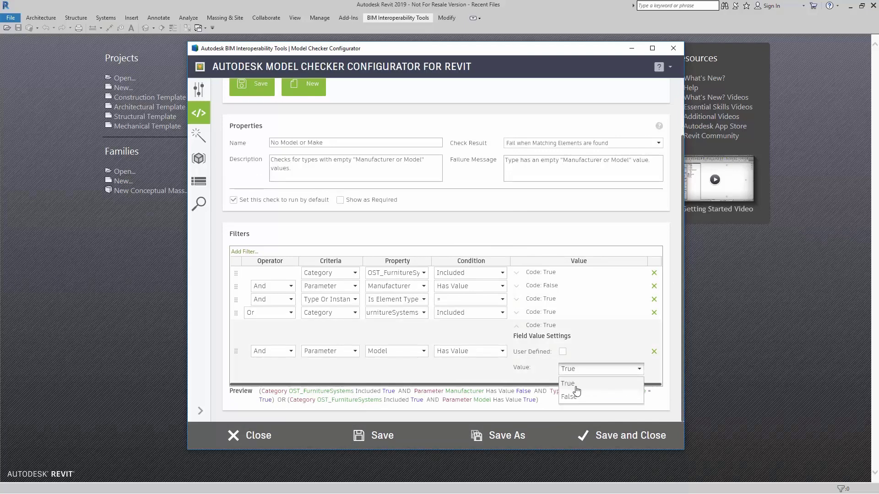
click(569, 396)
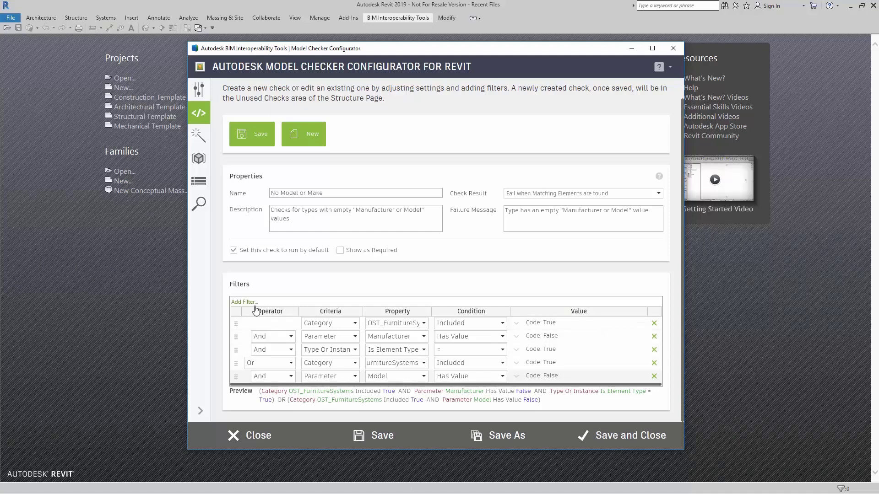
Add a sixth filter row for the Type Or Instance Is Element Type test
click(354, 389)
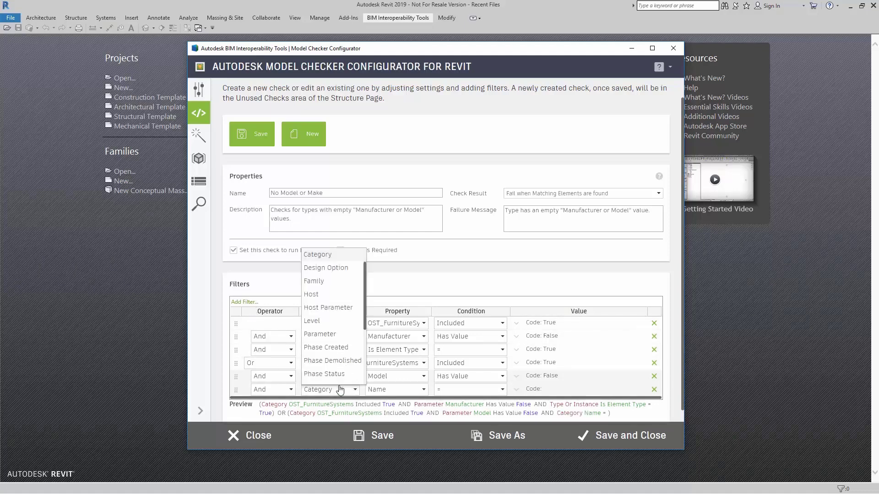
scroll(down, 3)
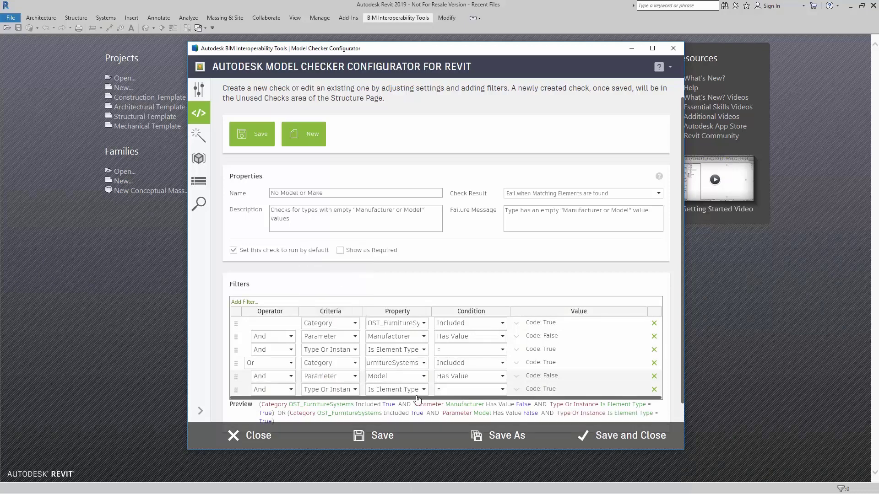
mouse_move(516, 389)
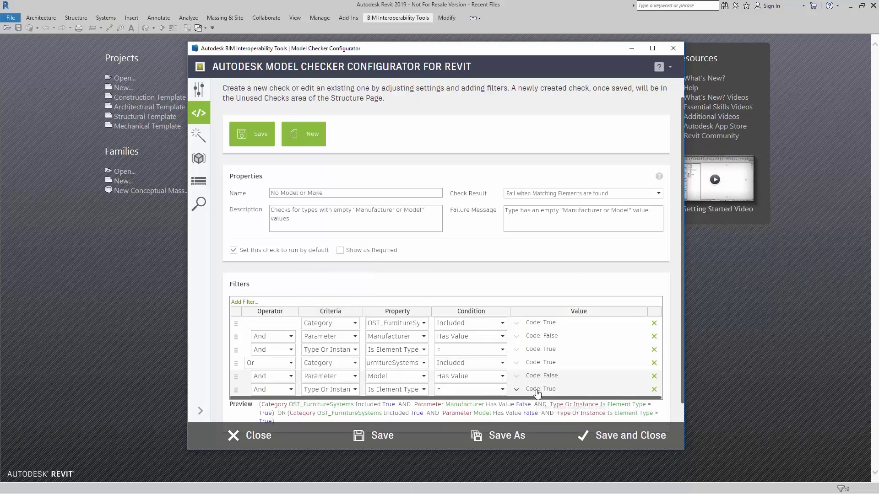
mouse_move(540, 389)
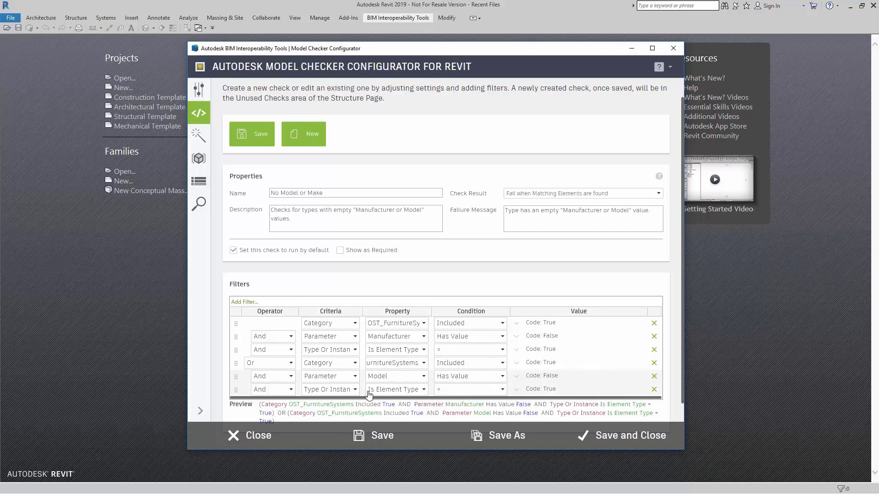
mouse_move(405, 392)
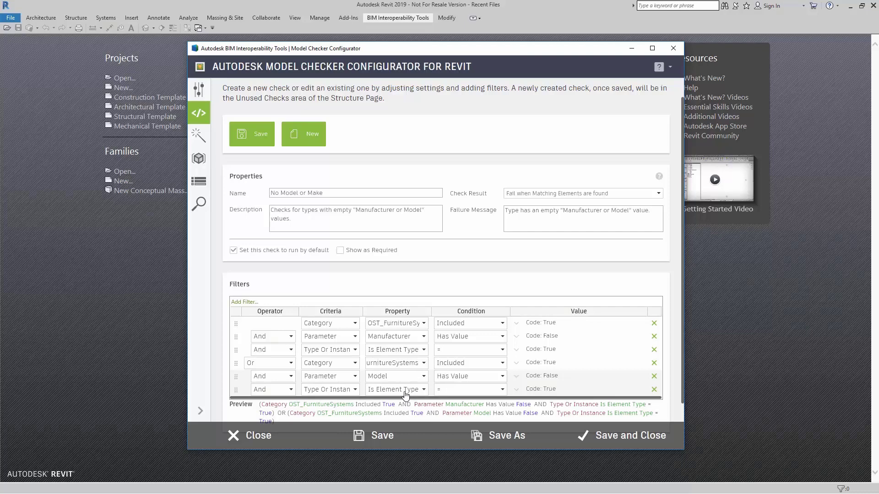
mouse_move(422, 303)
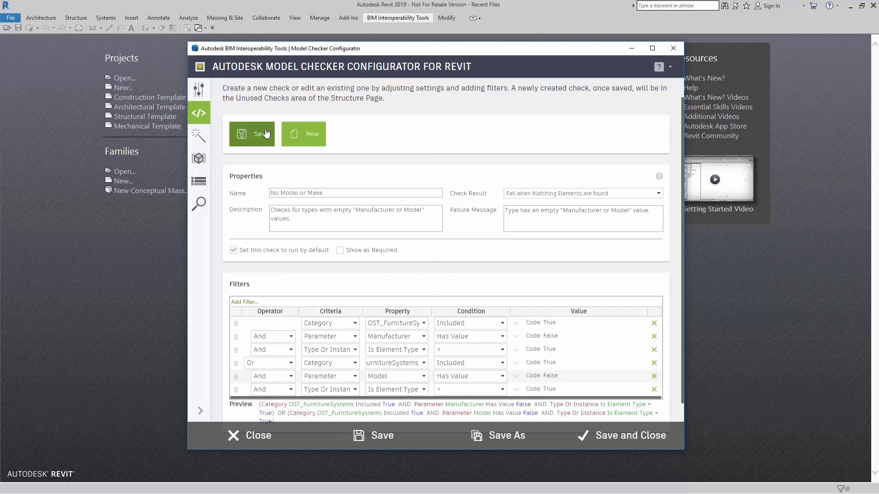
mouse_move(410, 133)
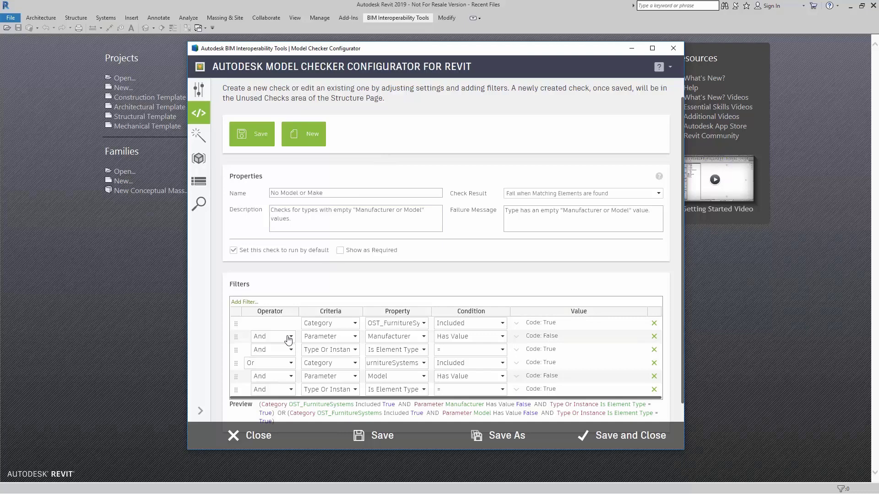
click(290, 336)
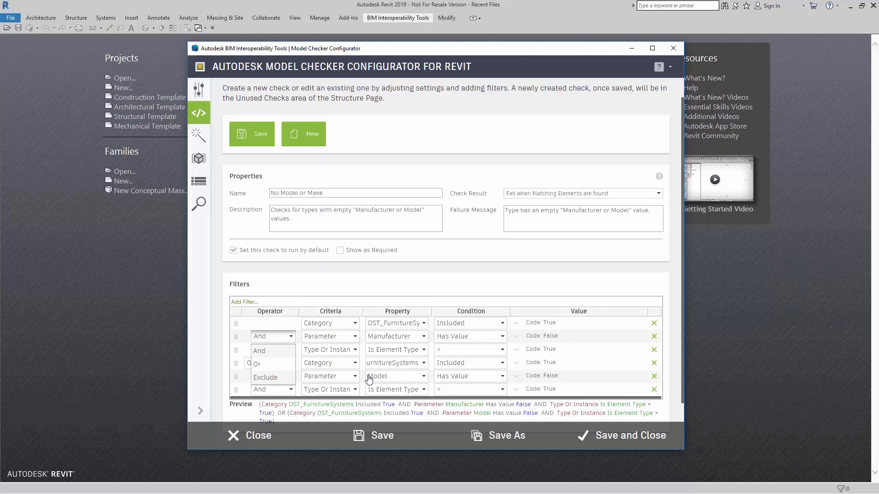
mouse_move(272, 381)
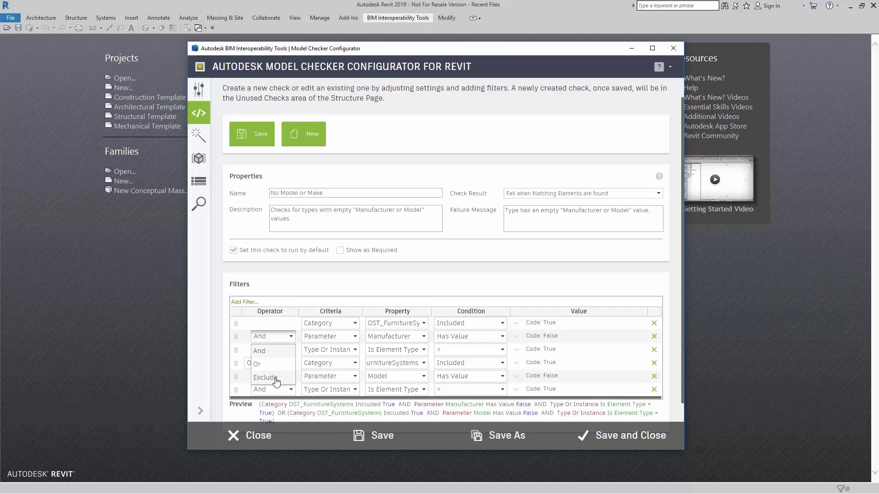
mouse_move(373, 345)
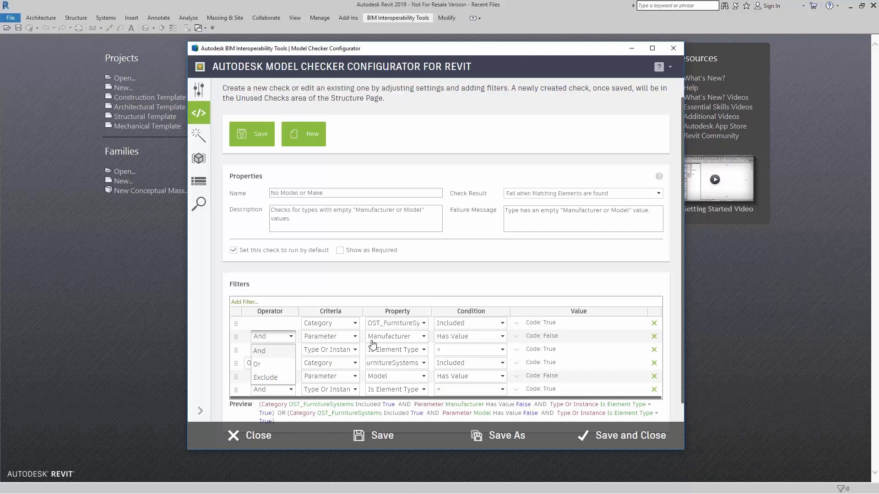
mouse_move(369, 344)
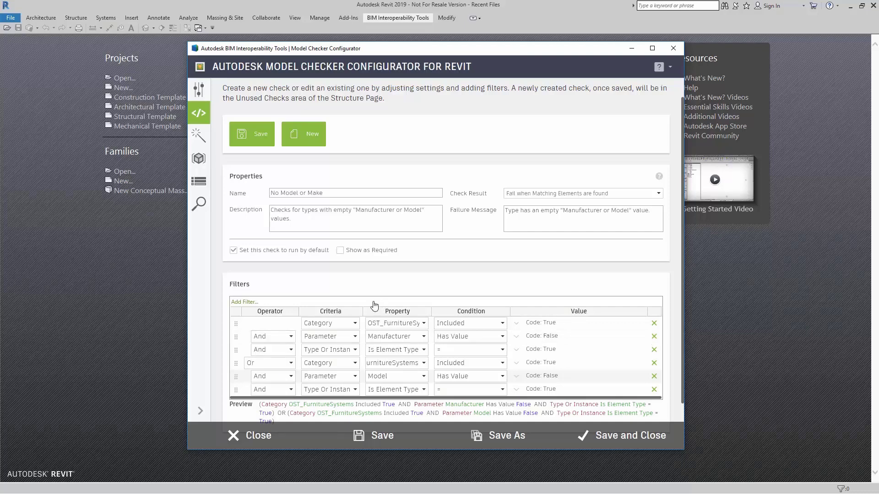
click(330, 323)
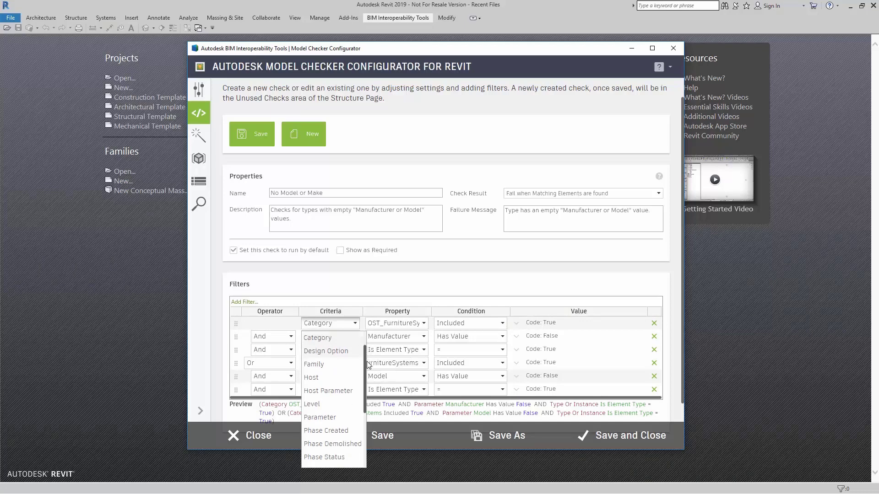
scroll(down, 3)
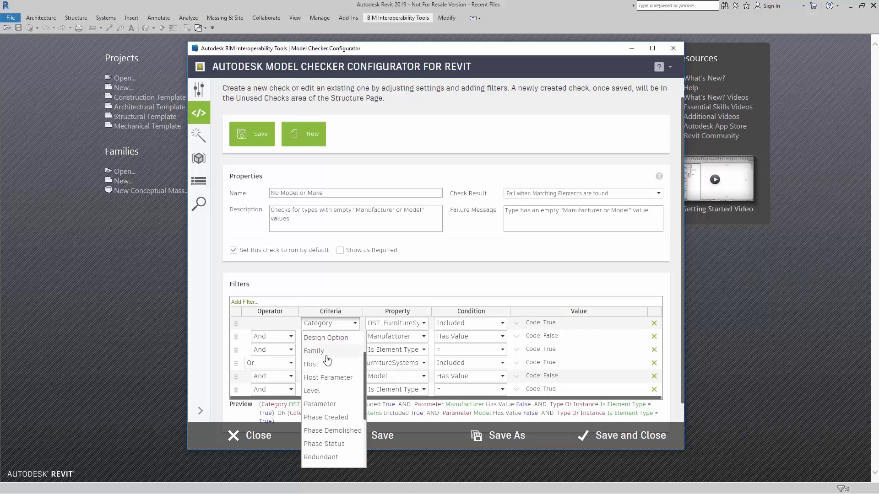
mouse_move(324, 404)
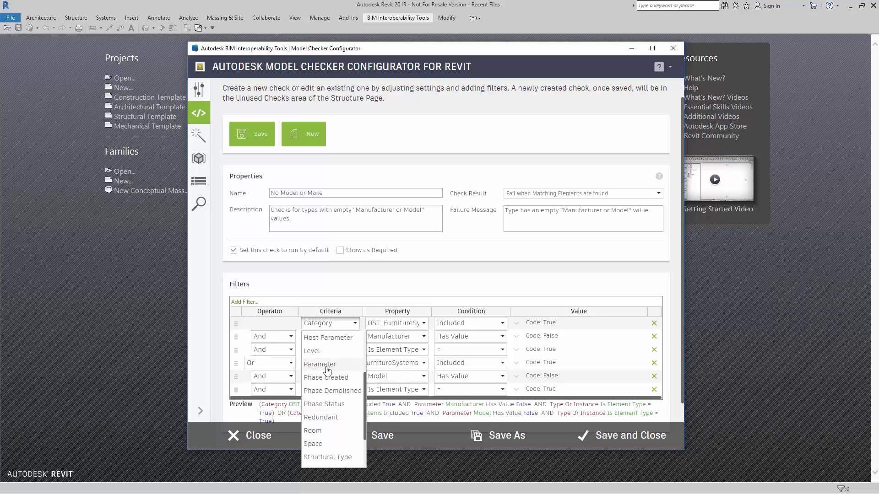
mouse_move(324, 404)
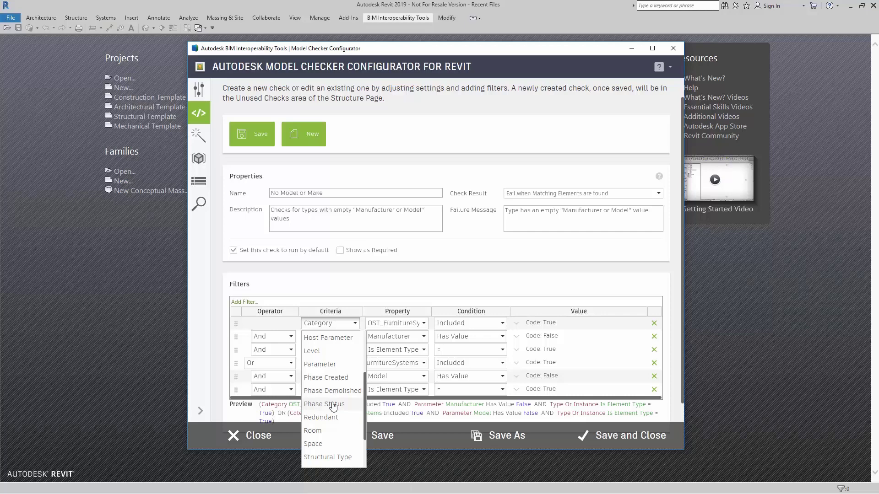
scroll(down, 3)
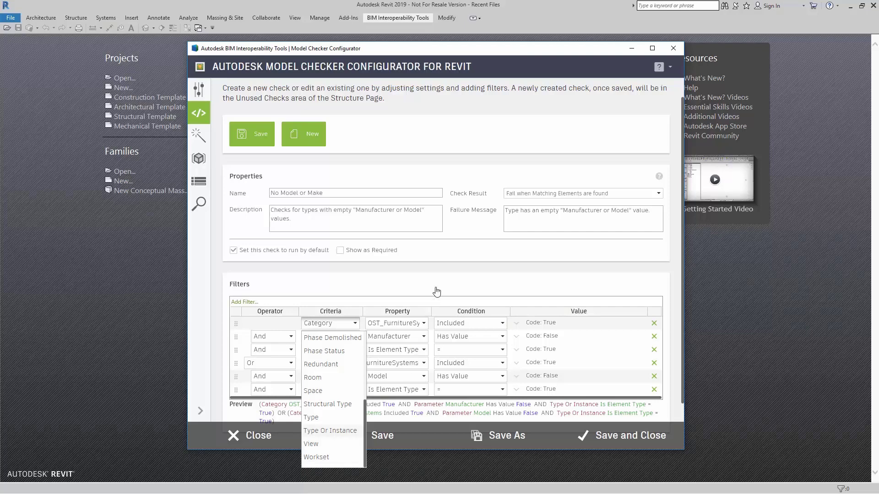
click(330, 323)
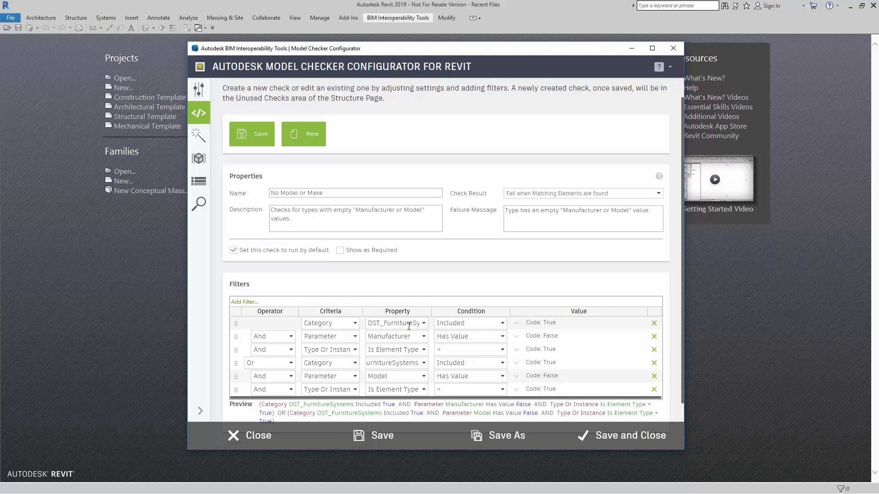
mouse_move(312, 134)
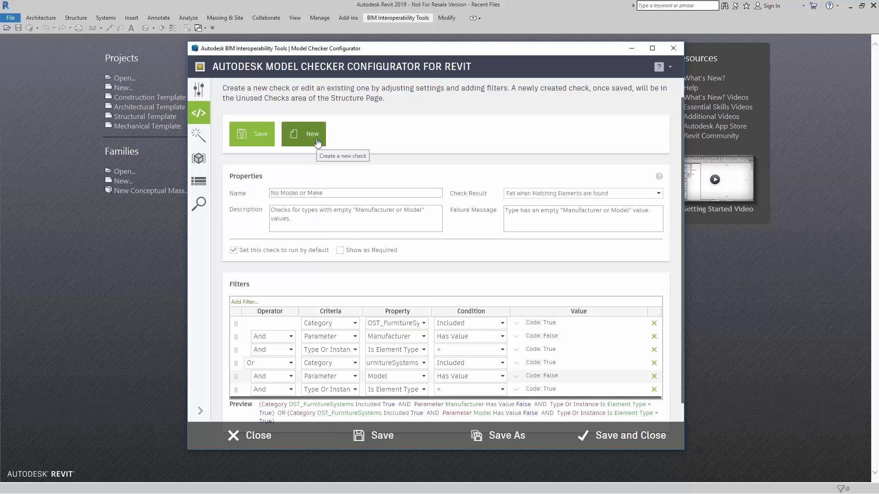
click(303, 134)
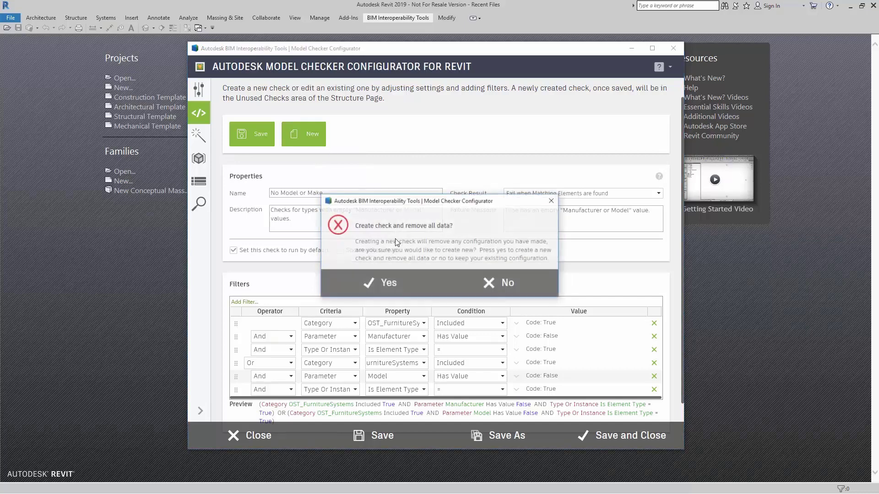
click(380, 282)
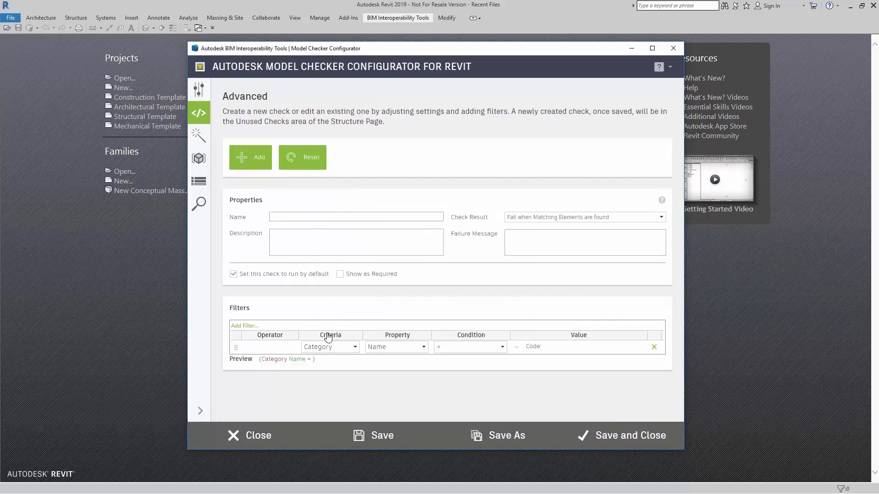
click(330, 346)
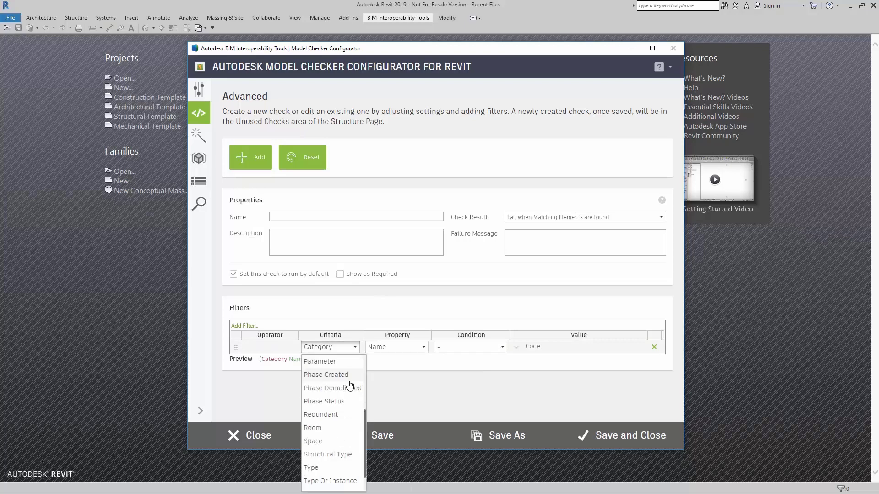
scroll(down, 3)
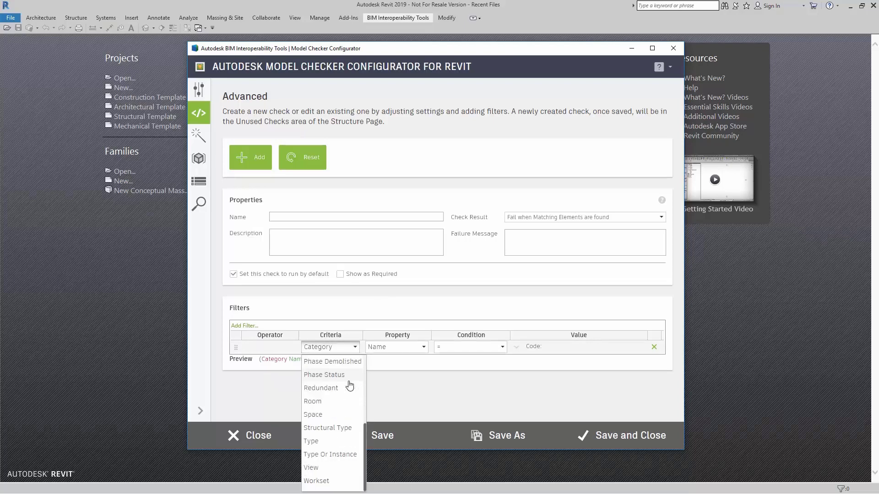
click(316, 481)
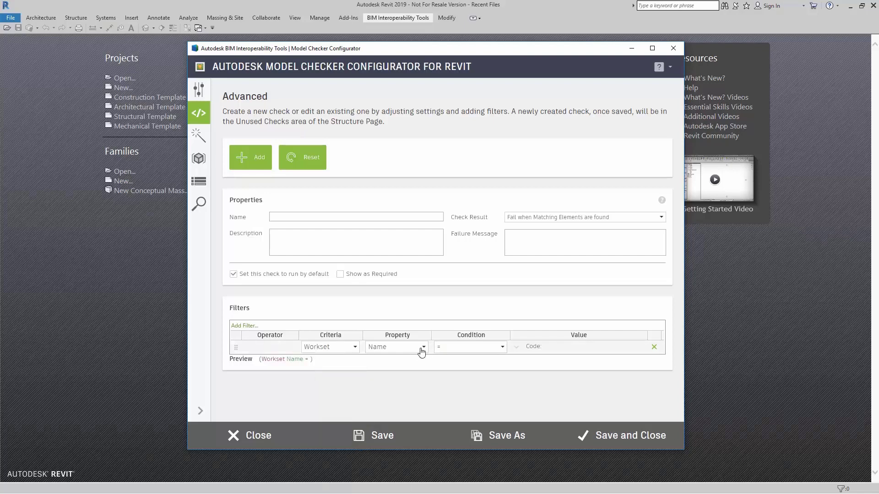
click(423, 347)
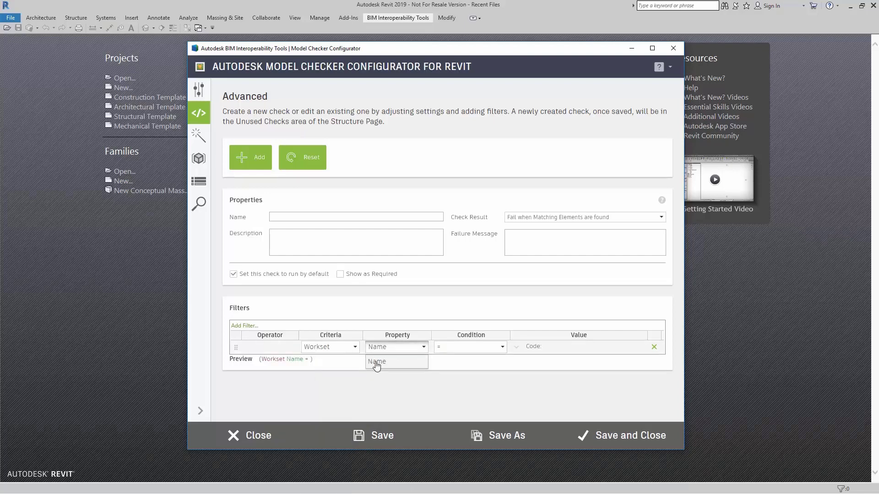
click(376, 362)
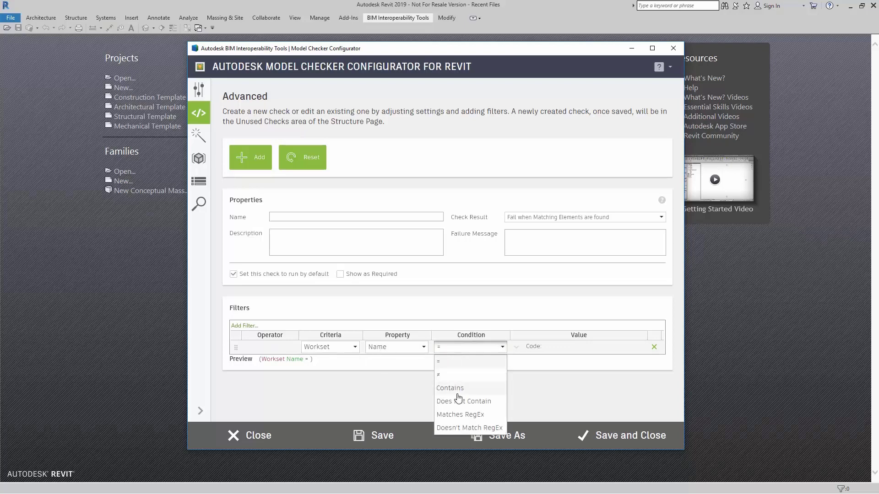
mouse_move(474, 424)
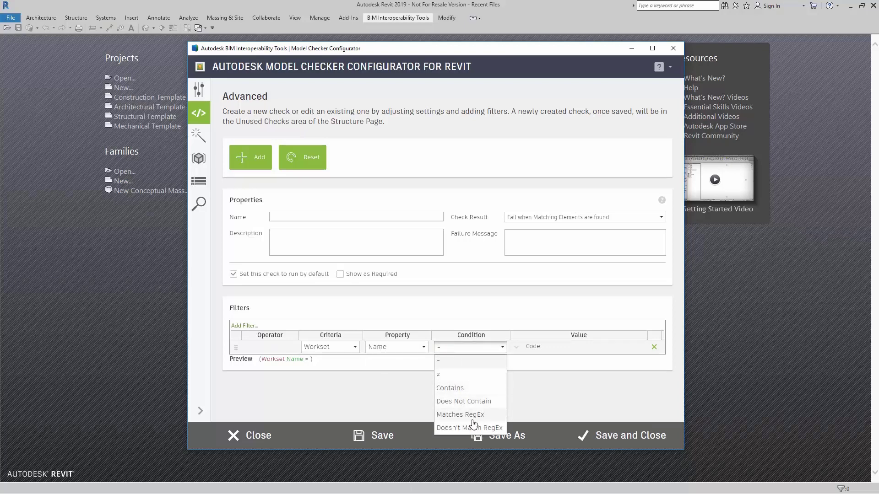
mouse_move(488, 430)
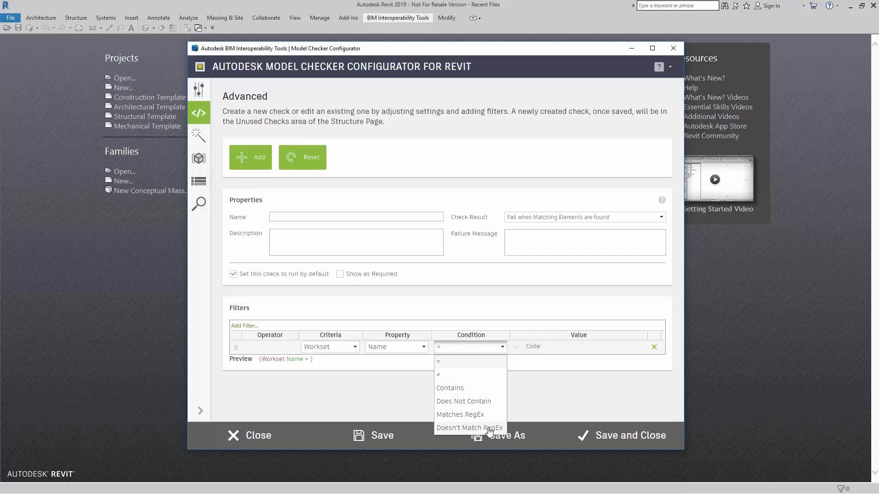
mouse_move(447, 379)
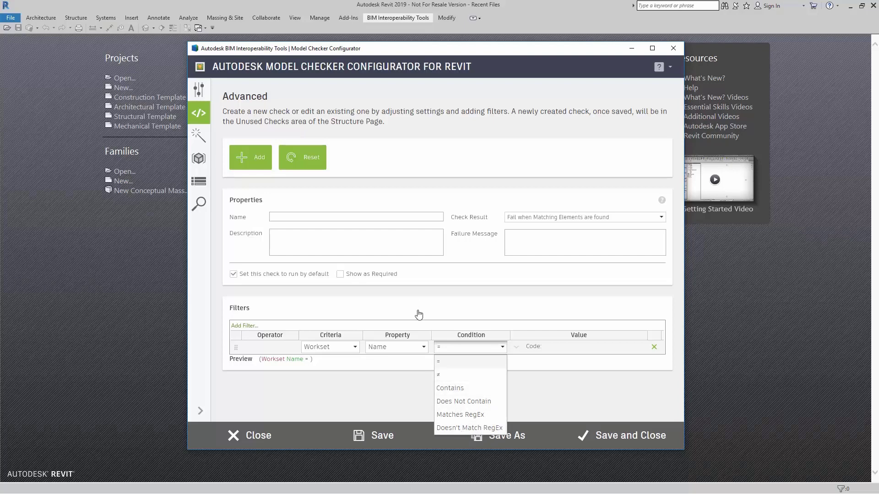
click(330, 347)
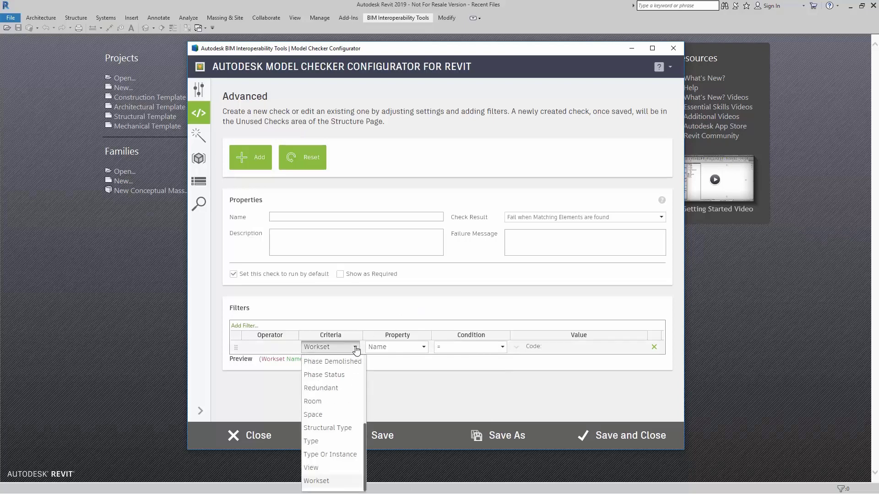
mouse_move(346, 375)
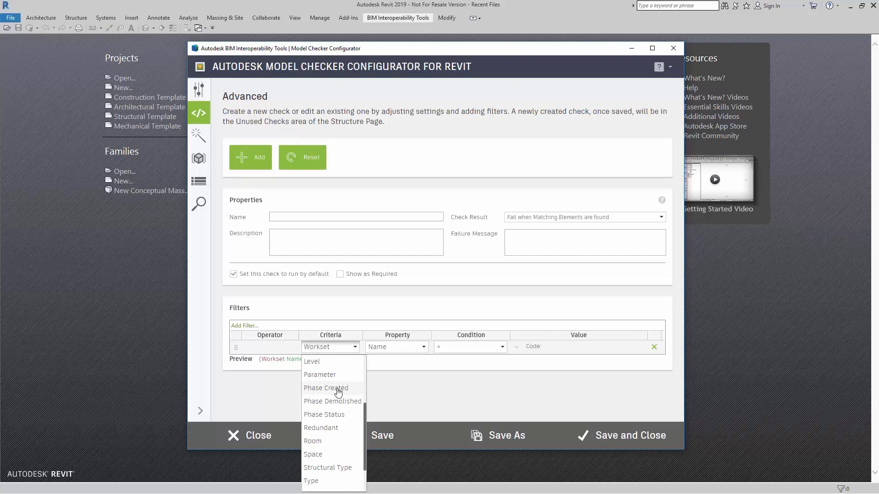
click(326, 388)
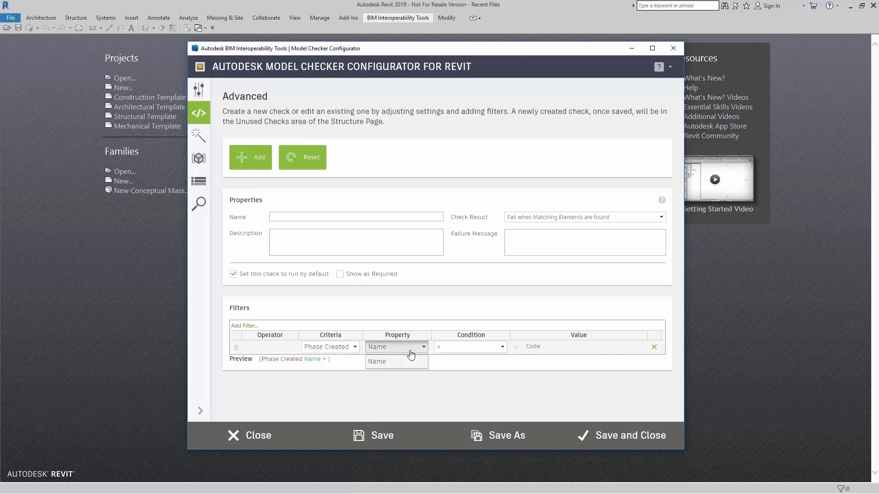
click(330, 346)
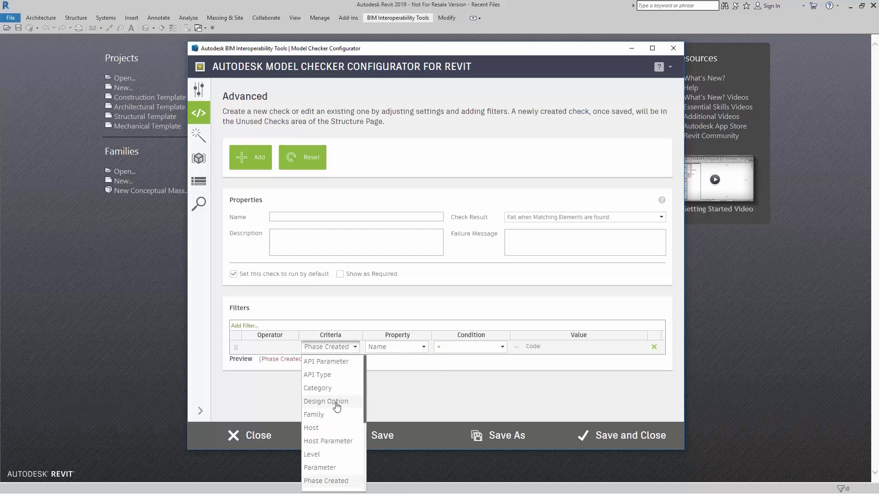
mouse_move(330, 388)
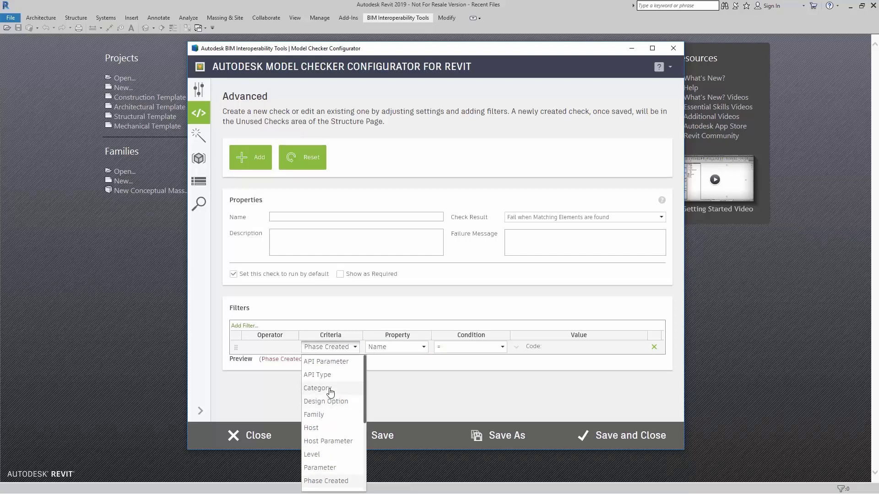
click(316, 388)
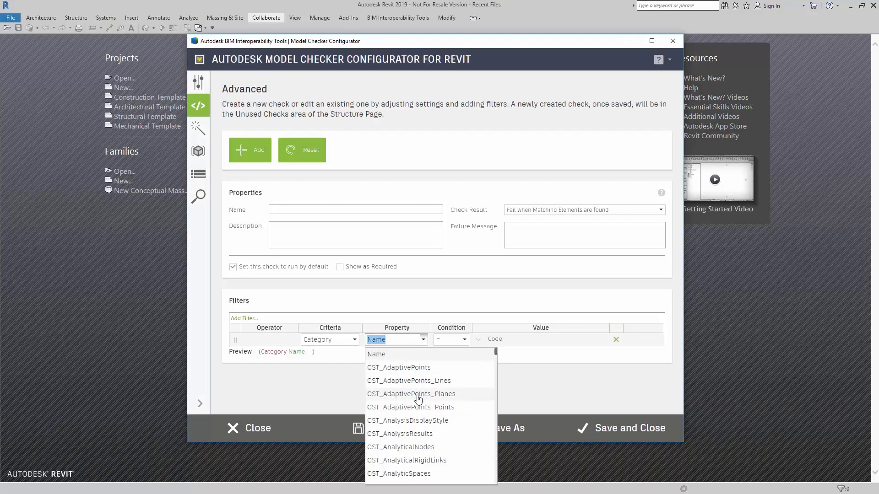
Select OST_Doors as the first filter's category and add a second filter row
scroll(down, 3)
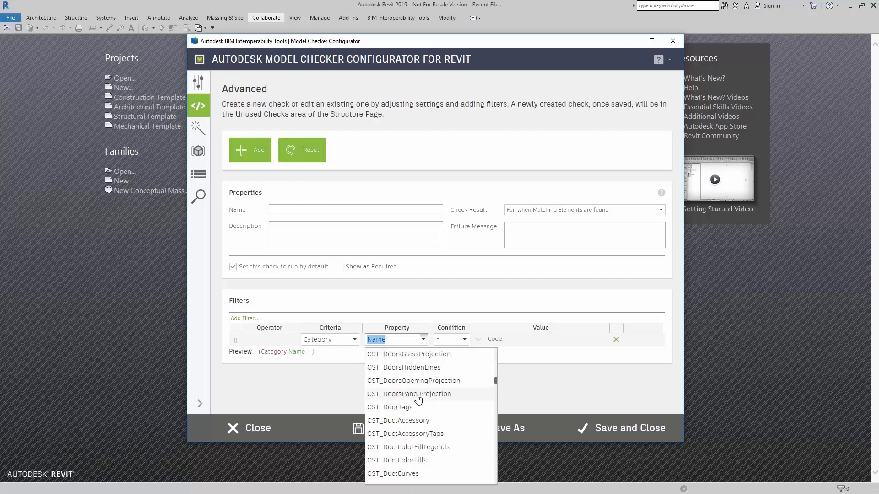
click(395, 340)
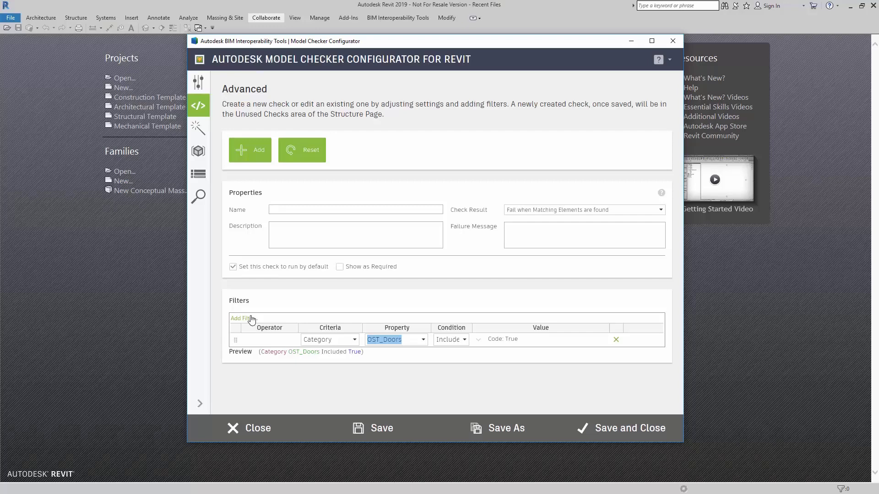
click(243, 319)
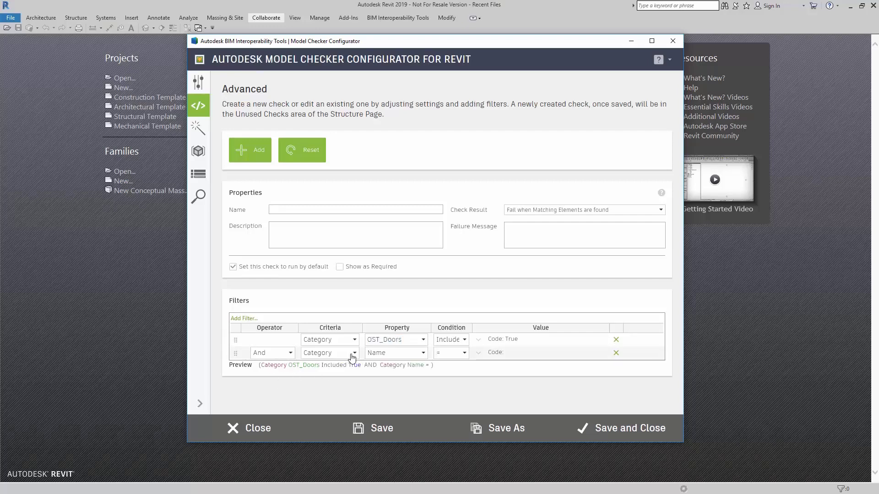
Set the second row's Criteria to Parameter and its property to DOOR_NUMBER
click(354, 353)
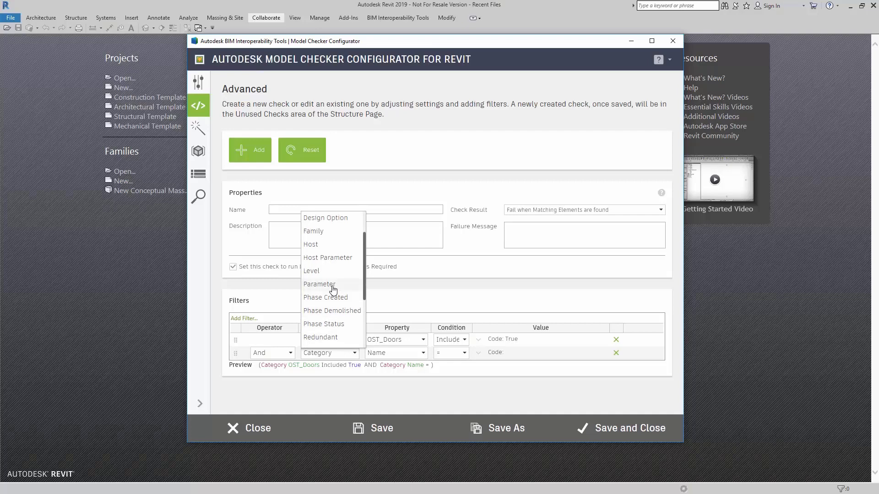
click(319, 285)
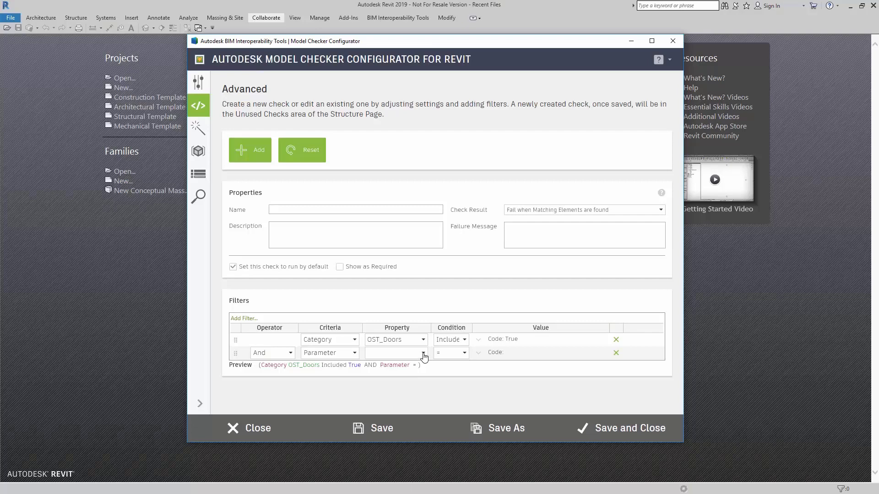
click(423, 353)
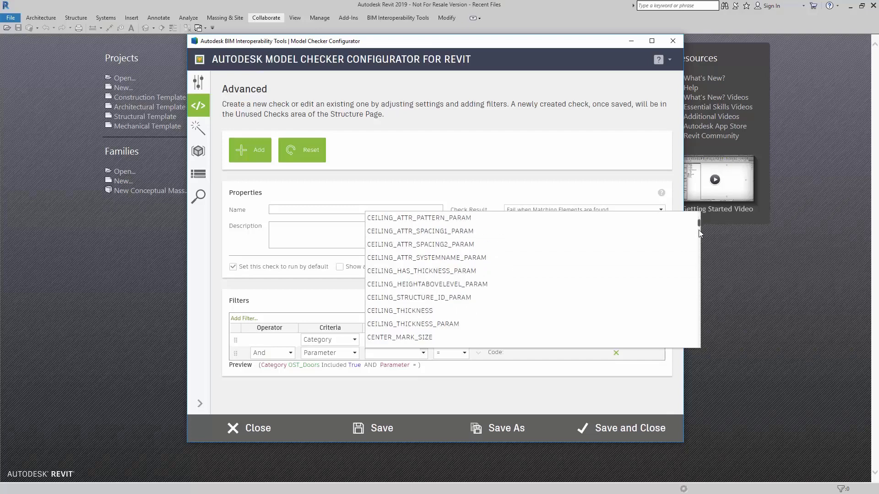
scroll(down, 3)
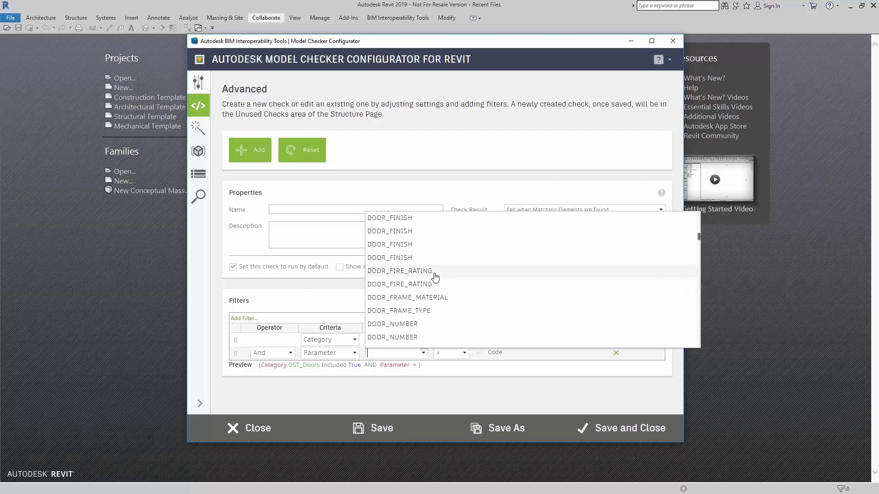
click(392, 324)
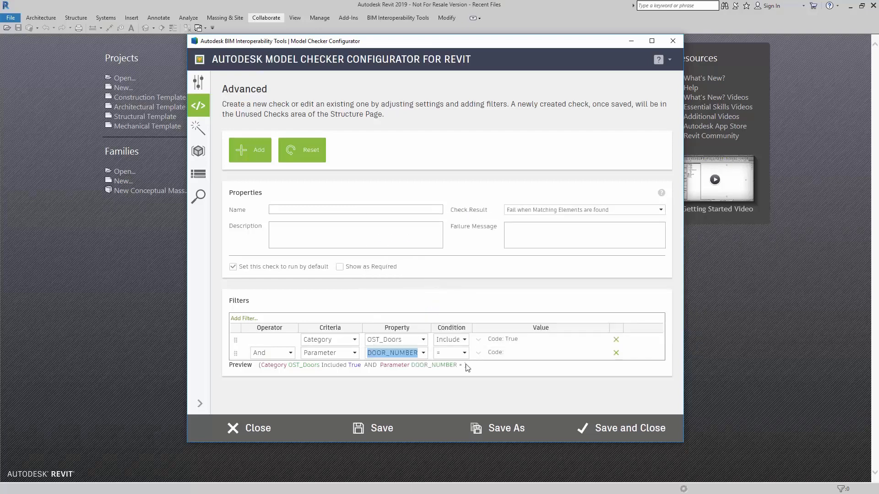
Set the DOOR_NUMBER row's condition to Has Value and its value to False
click(464, 353)
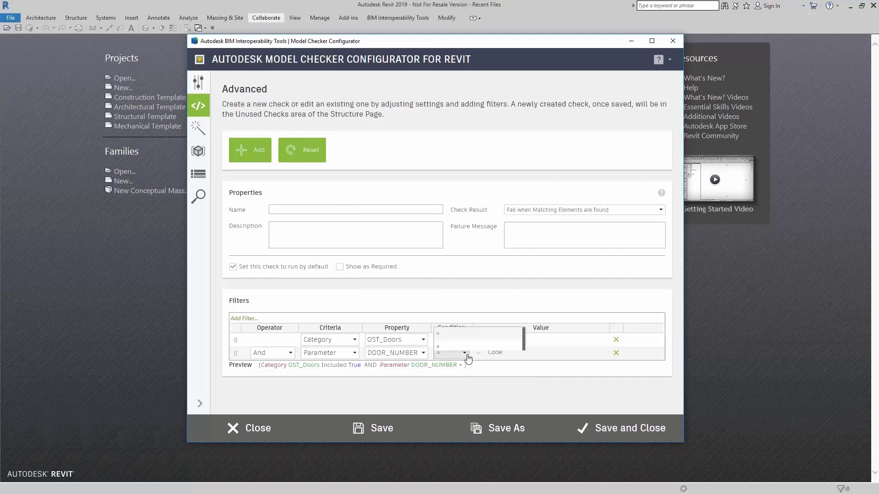
click(464, 352)
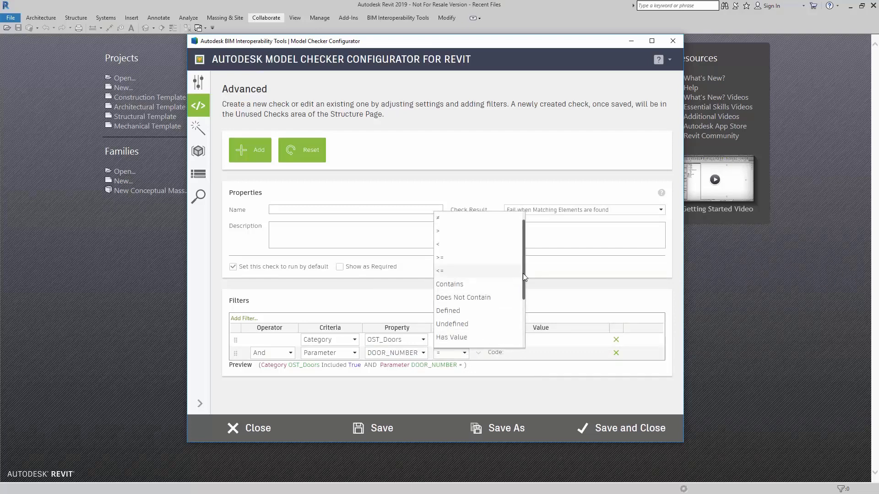
scroll(down, 3)
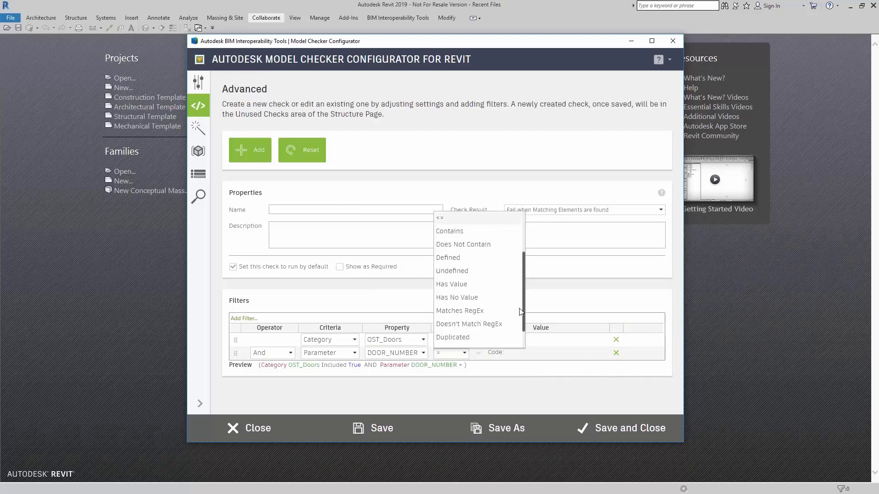
mouse_move(459, 287)
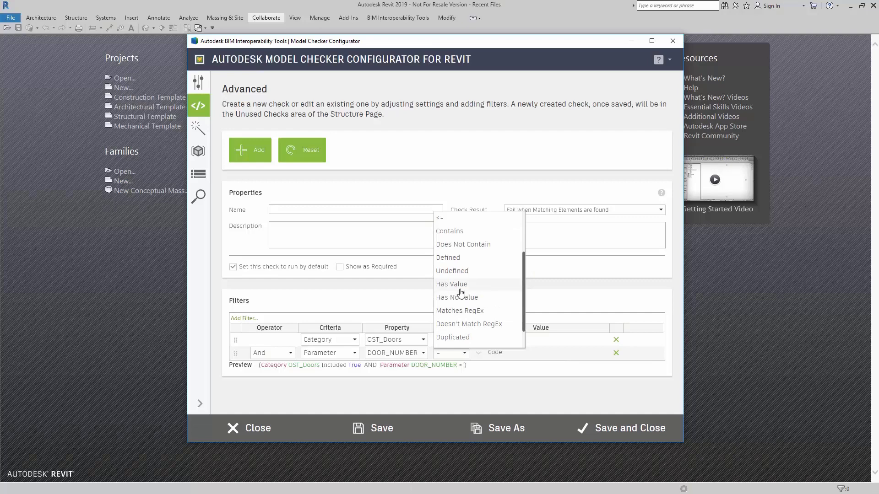
click(451, 283)
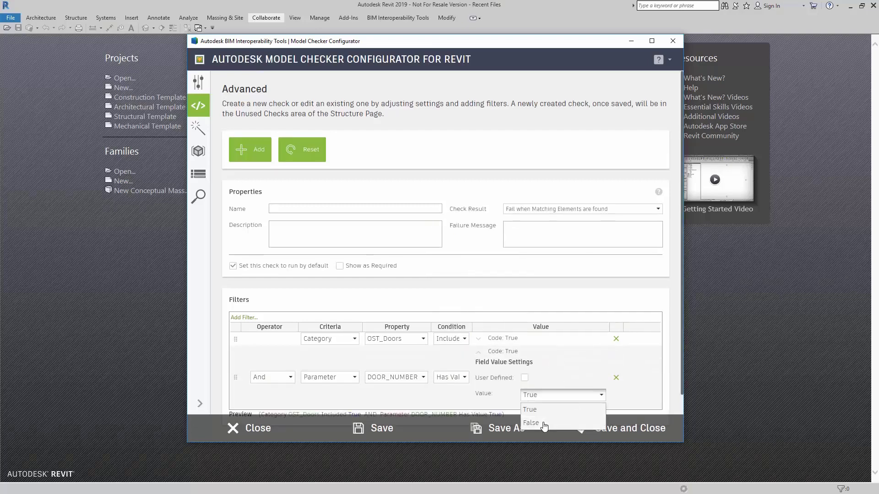
click(531, 422)
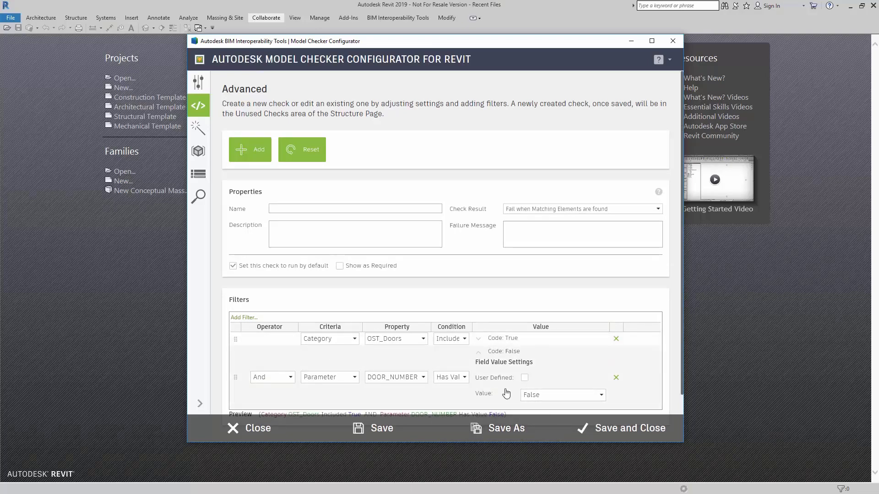
mouse_move(404, 381)
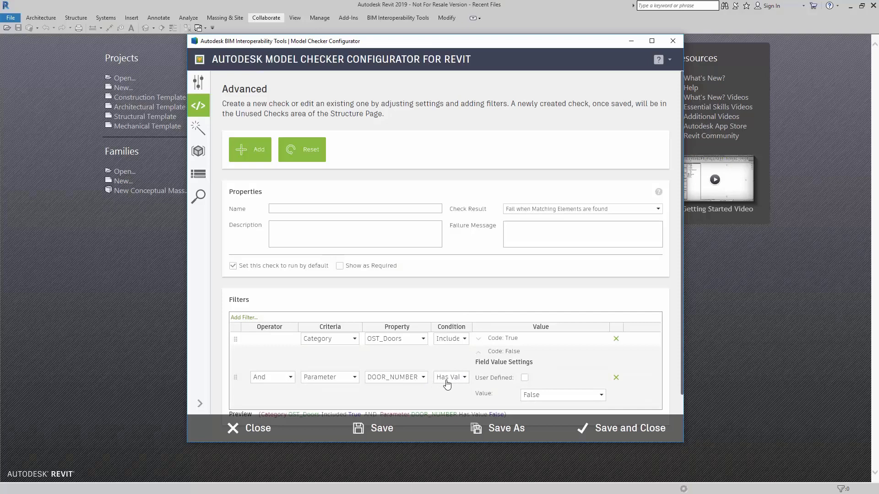
mouse_move(532, 260)
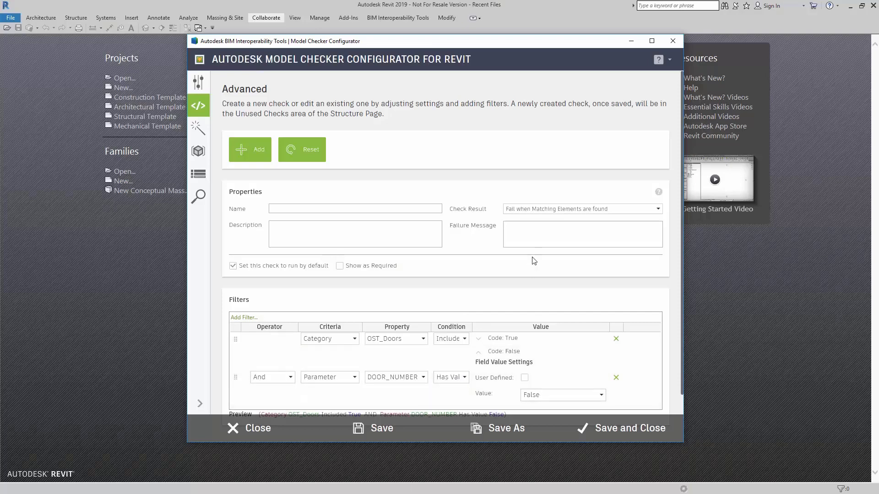
mouse_move(578, 215)
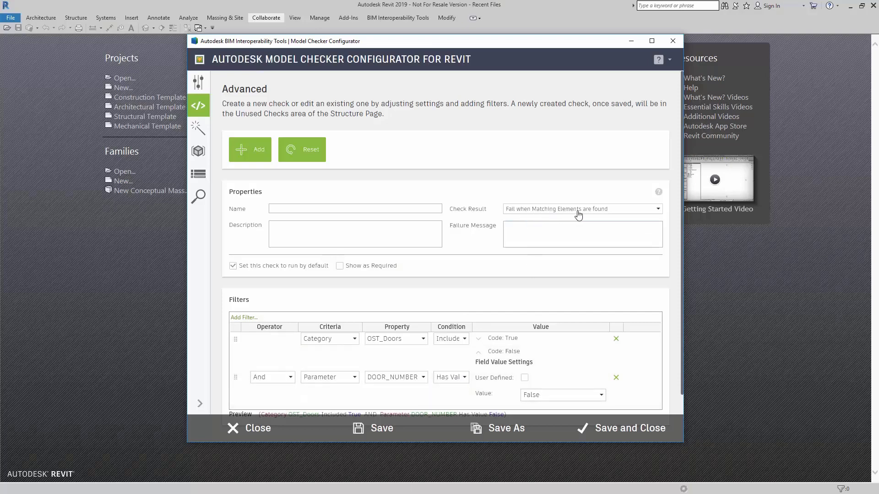